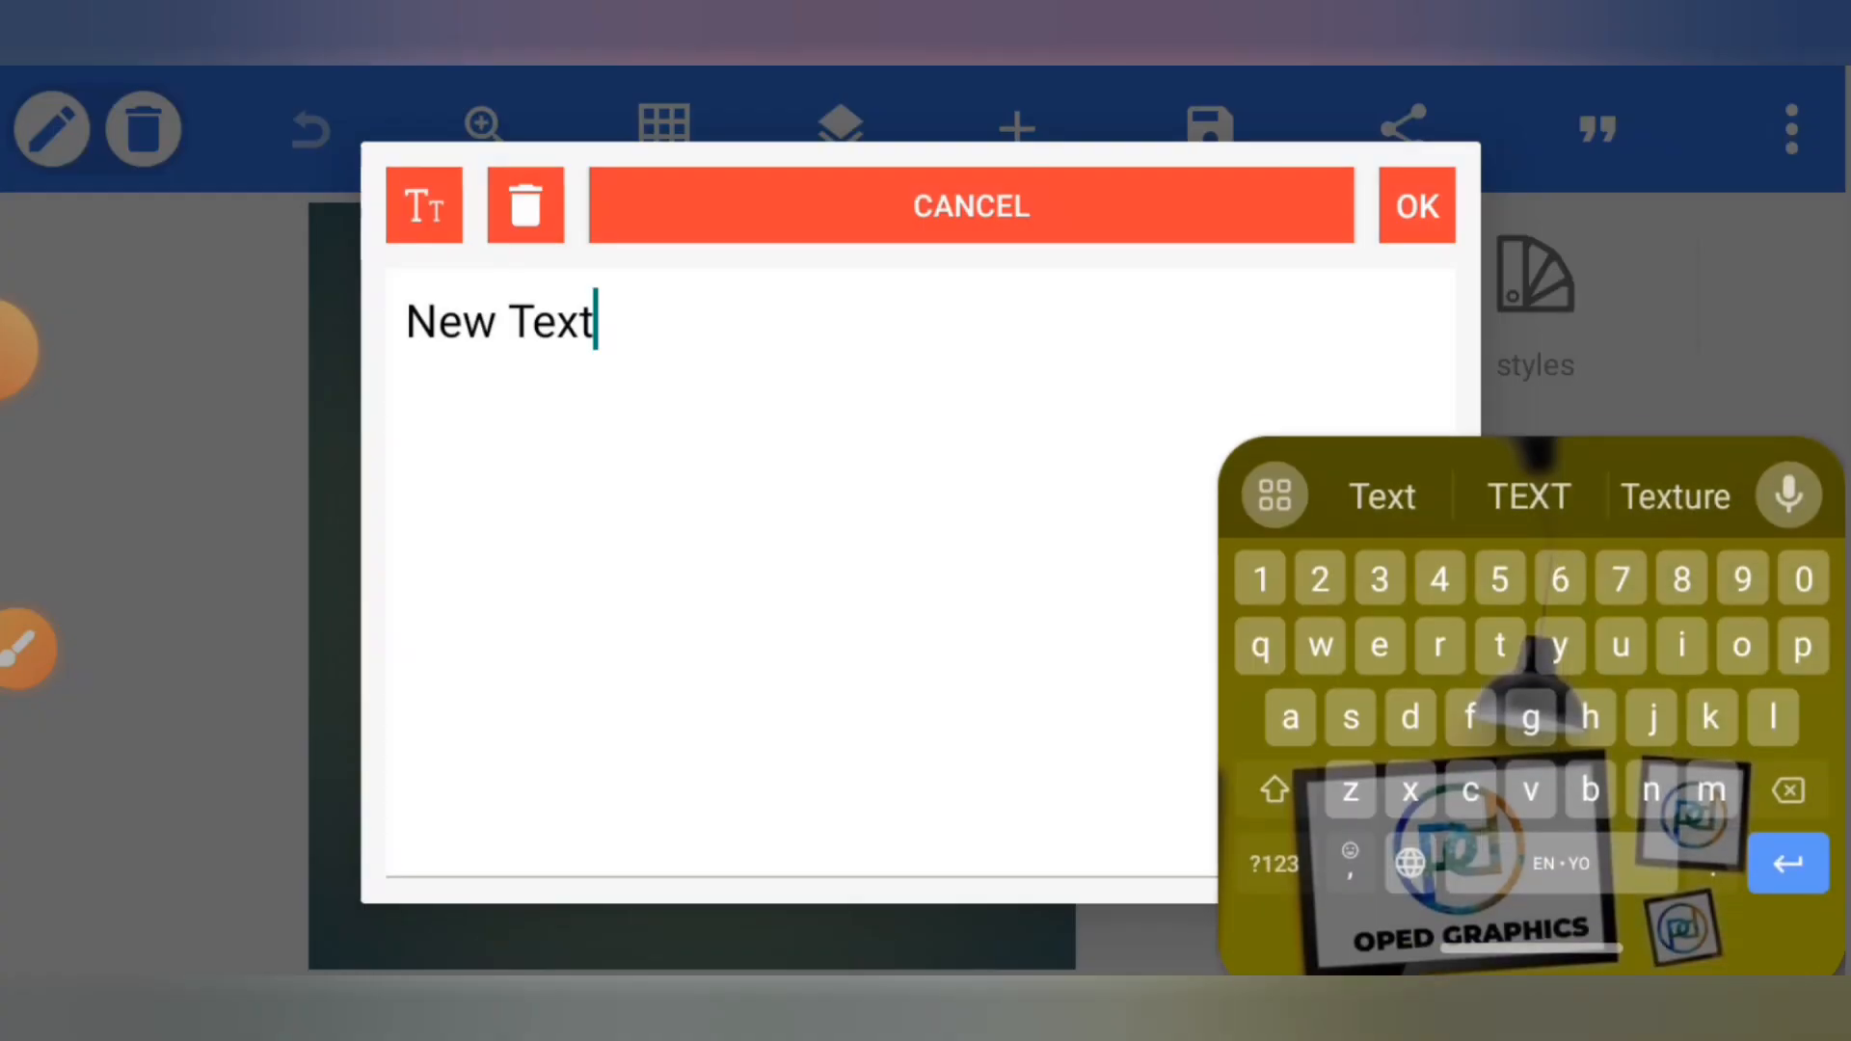
Add a white 'D' text and set it in a bold Montserrat font from My Fonts.
{"action": "type", "text": "D"}
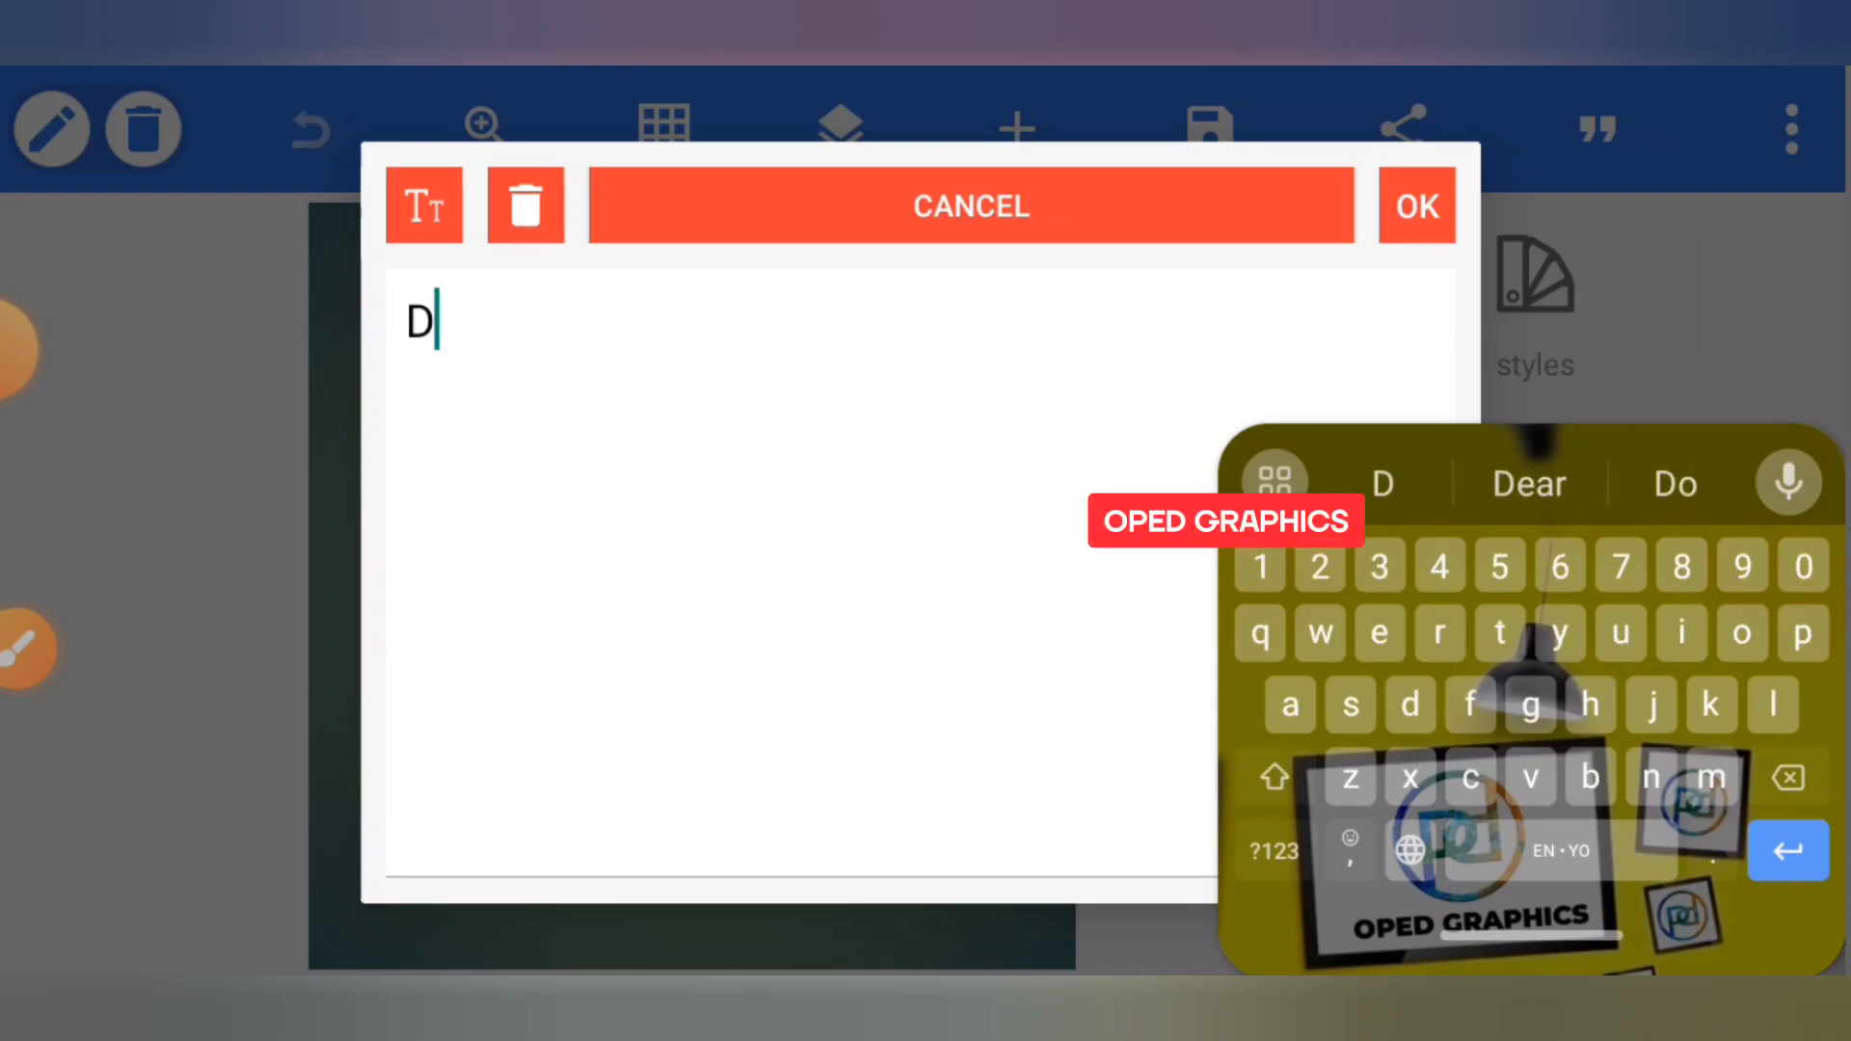
{"action": "left_click", "coordinate": [1415, 206]}
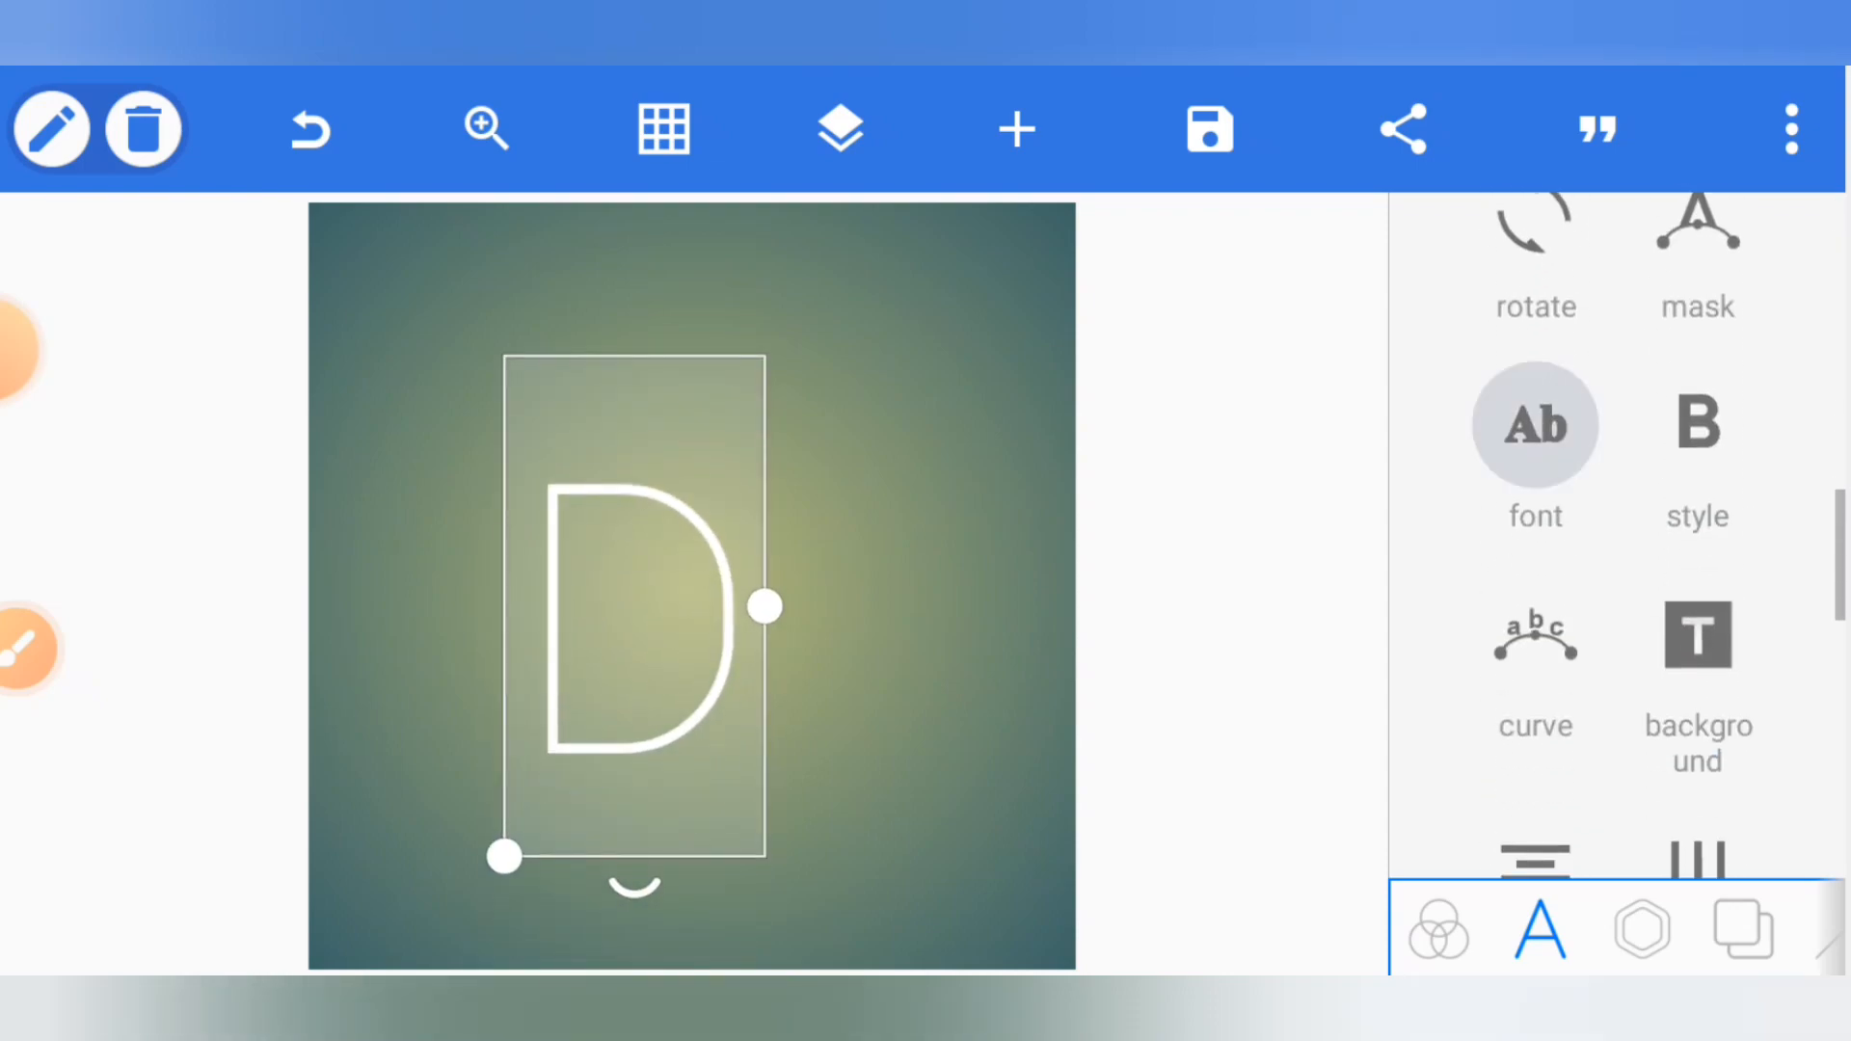
{"action": "left_click", "coordinate": [1535, 426]}
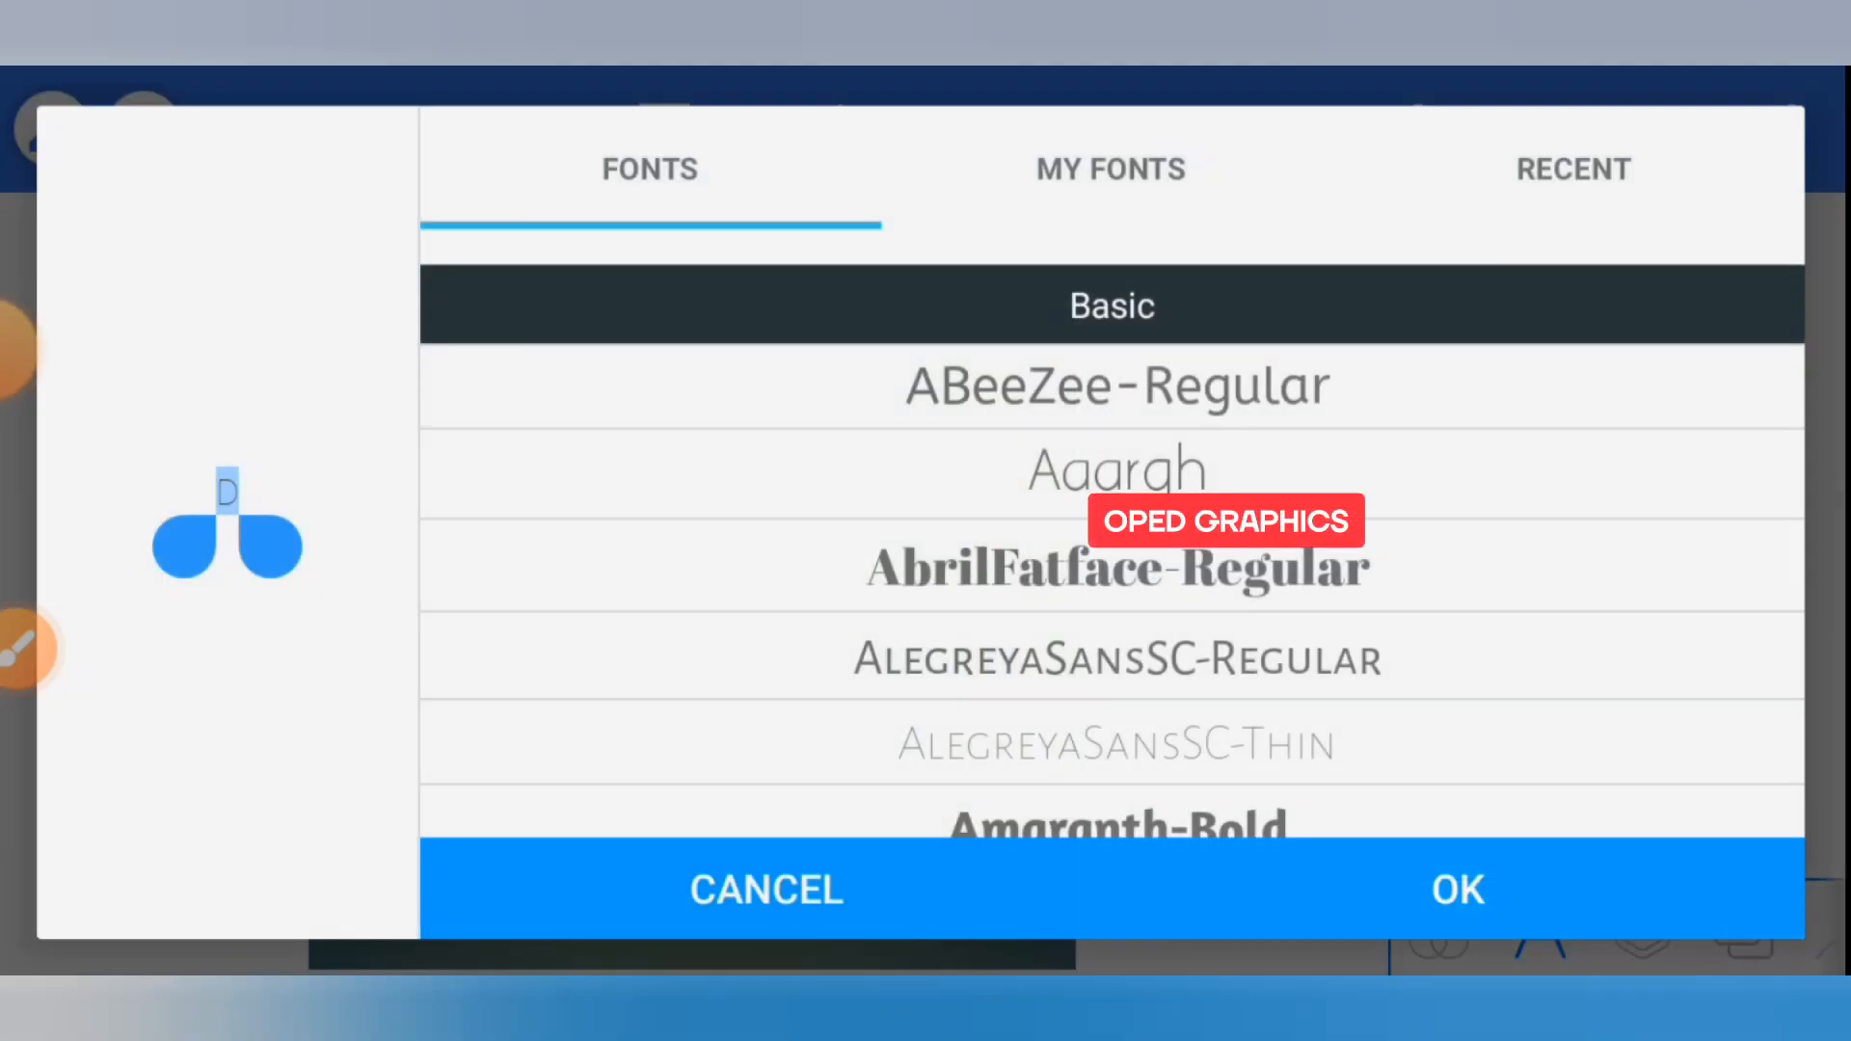
{"action": "left_click", "coordinate": [1107, 169]}
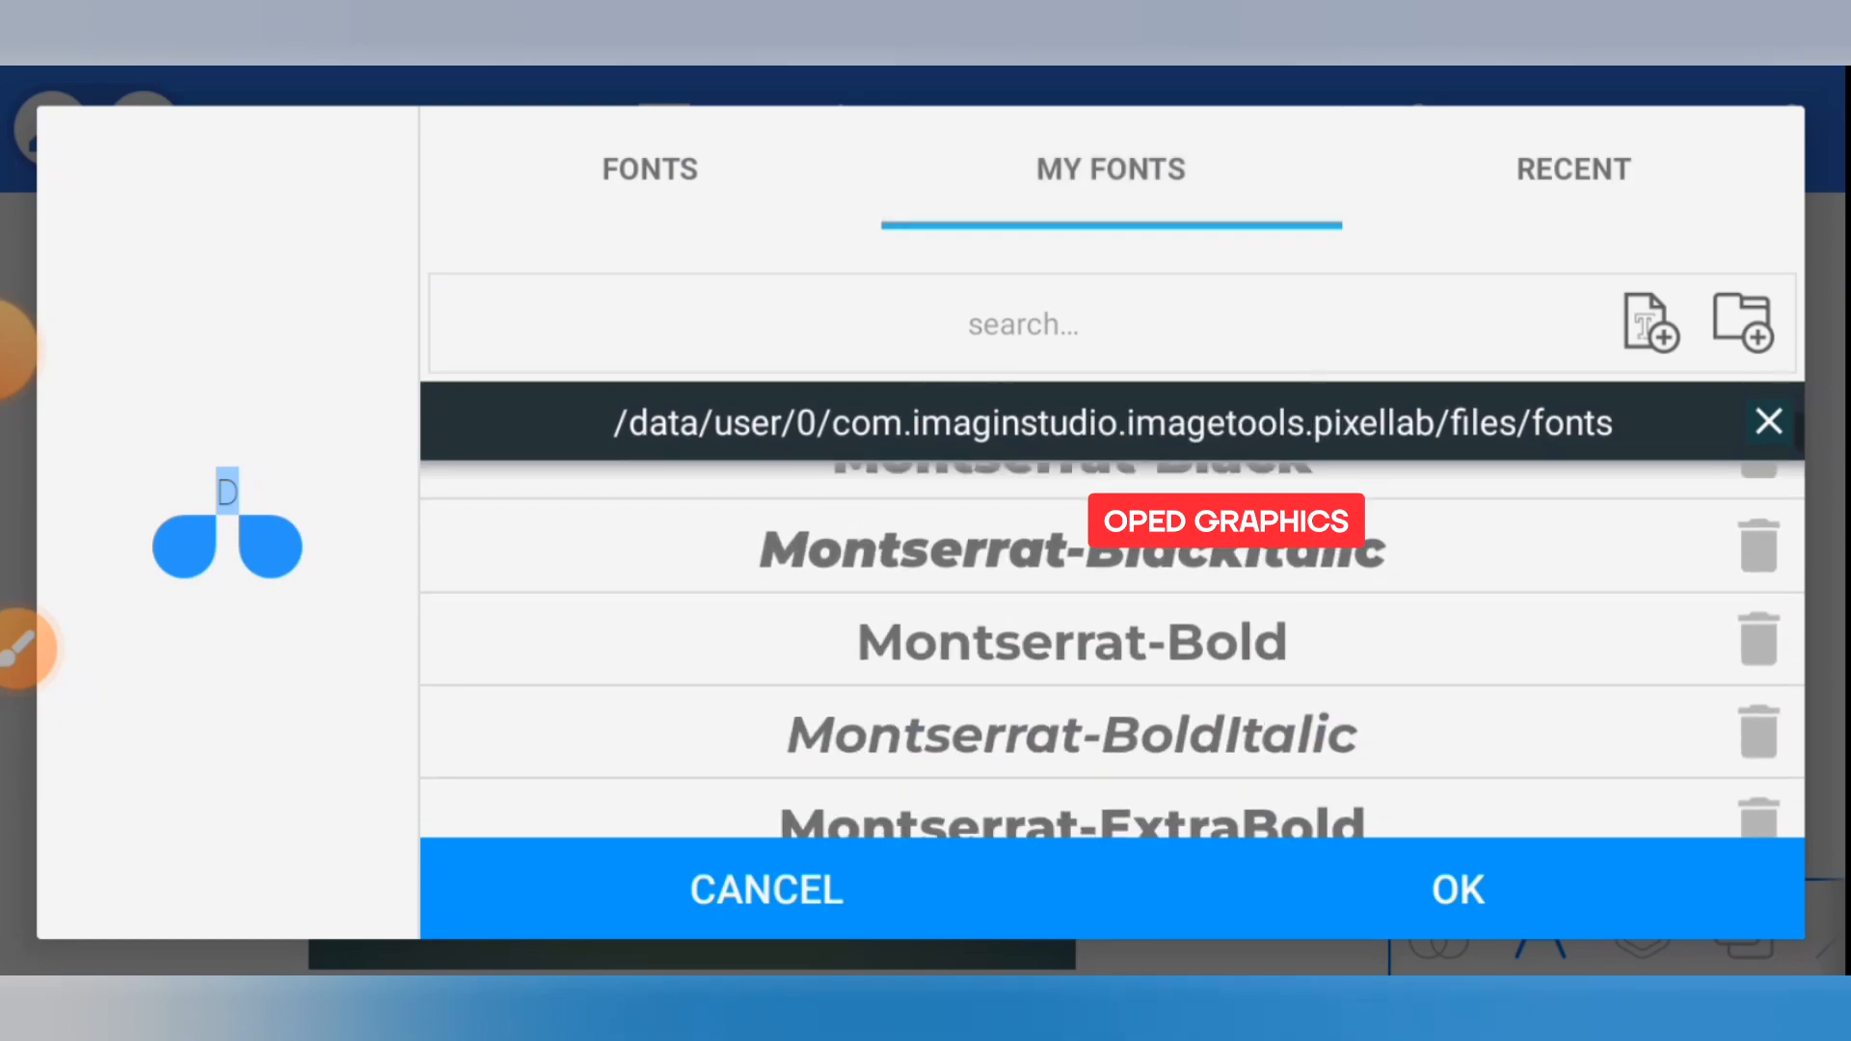
{"action": "left_click", "coordinate": [1457, 888]}
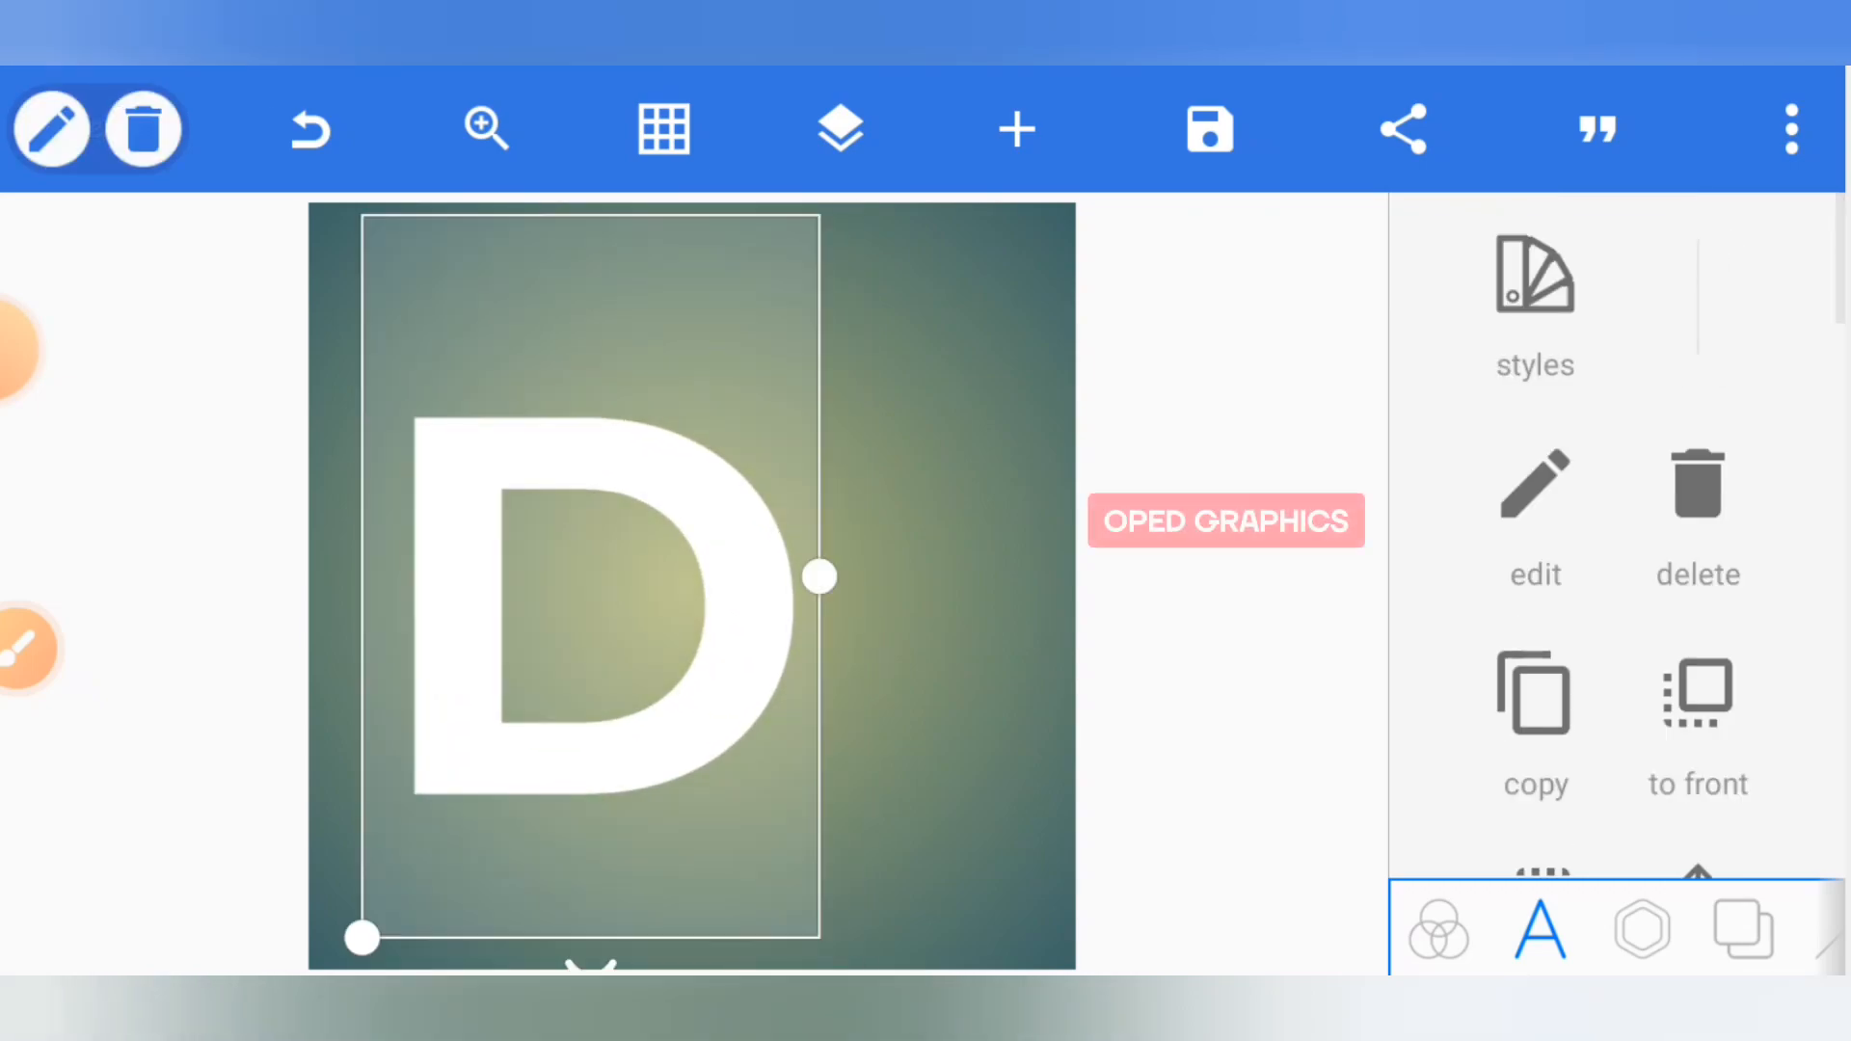
Move a duplicate D to the right, change its text to 'G', and place another D copy.
{"action": "left_click_drag", "start_coordinate": [820, 577], "coordinate": [764, 564]}
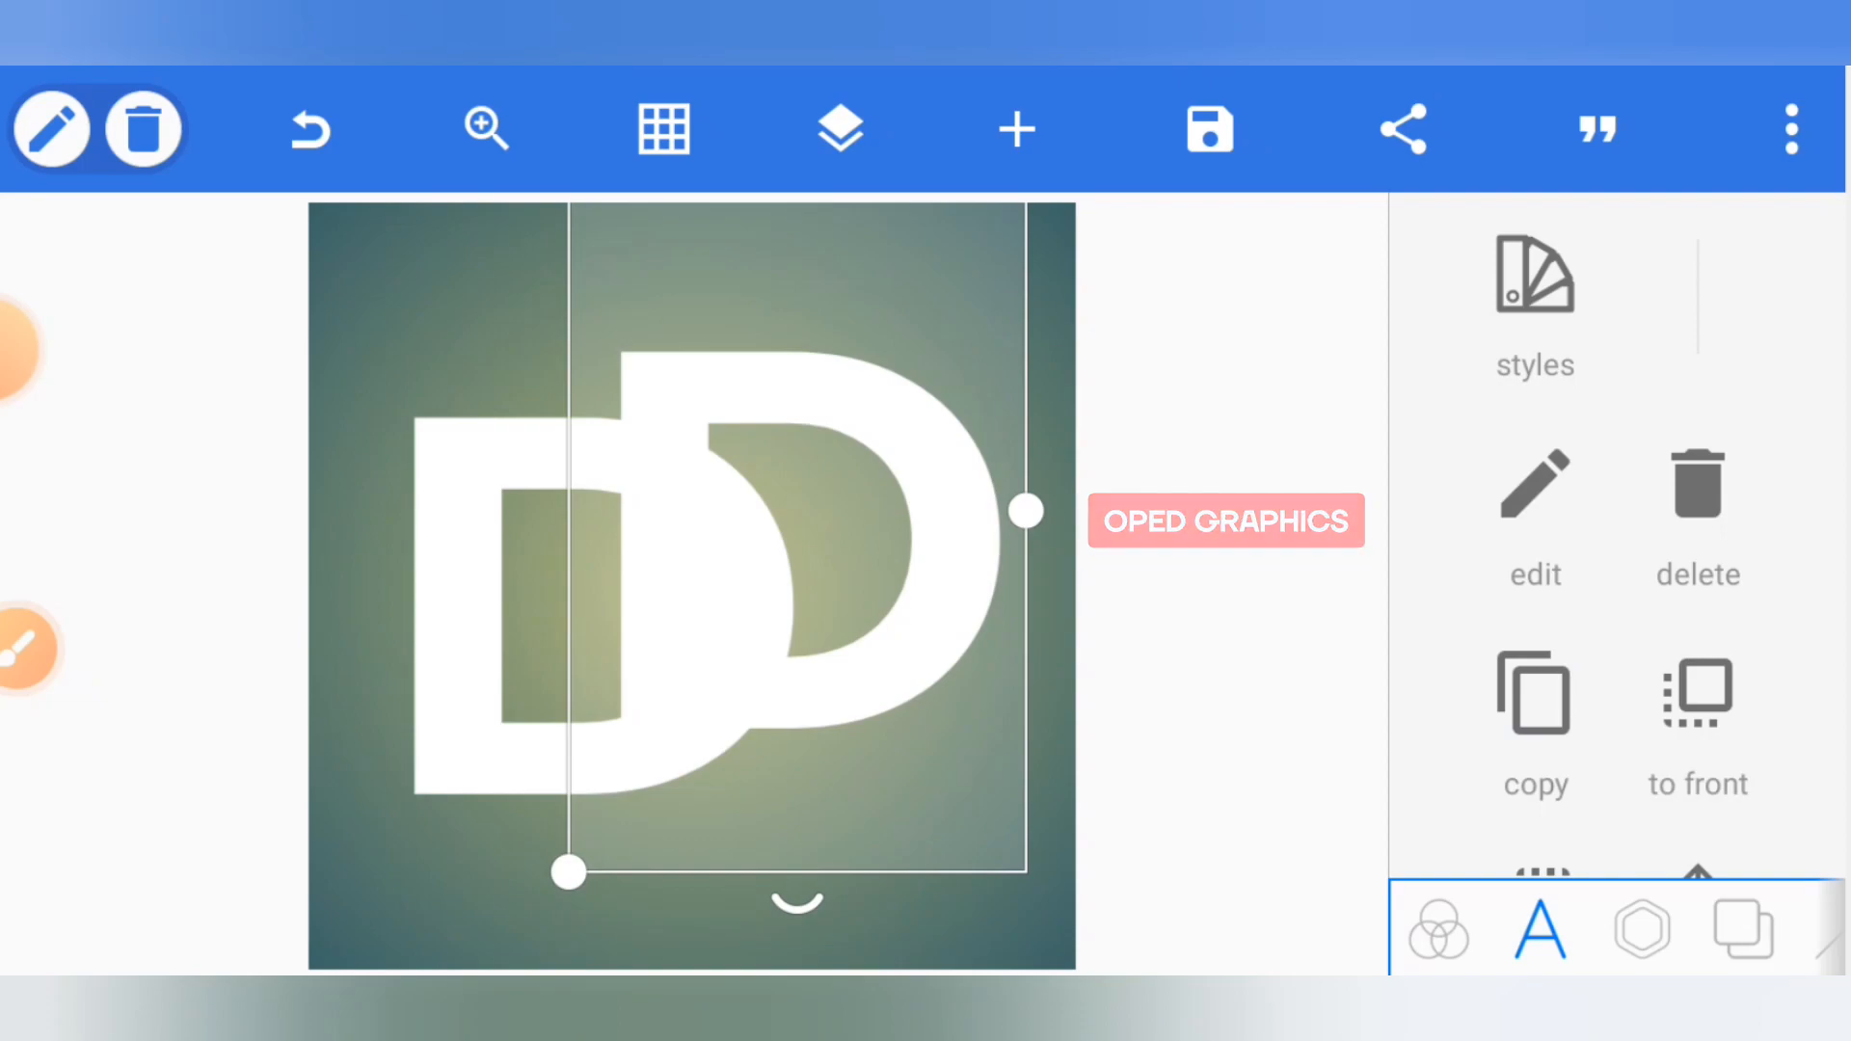
{"action": "left_click", "coordinate": [1533, 488]}
{"action": "type", "text": "G"}
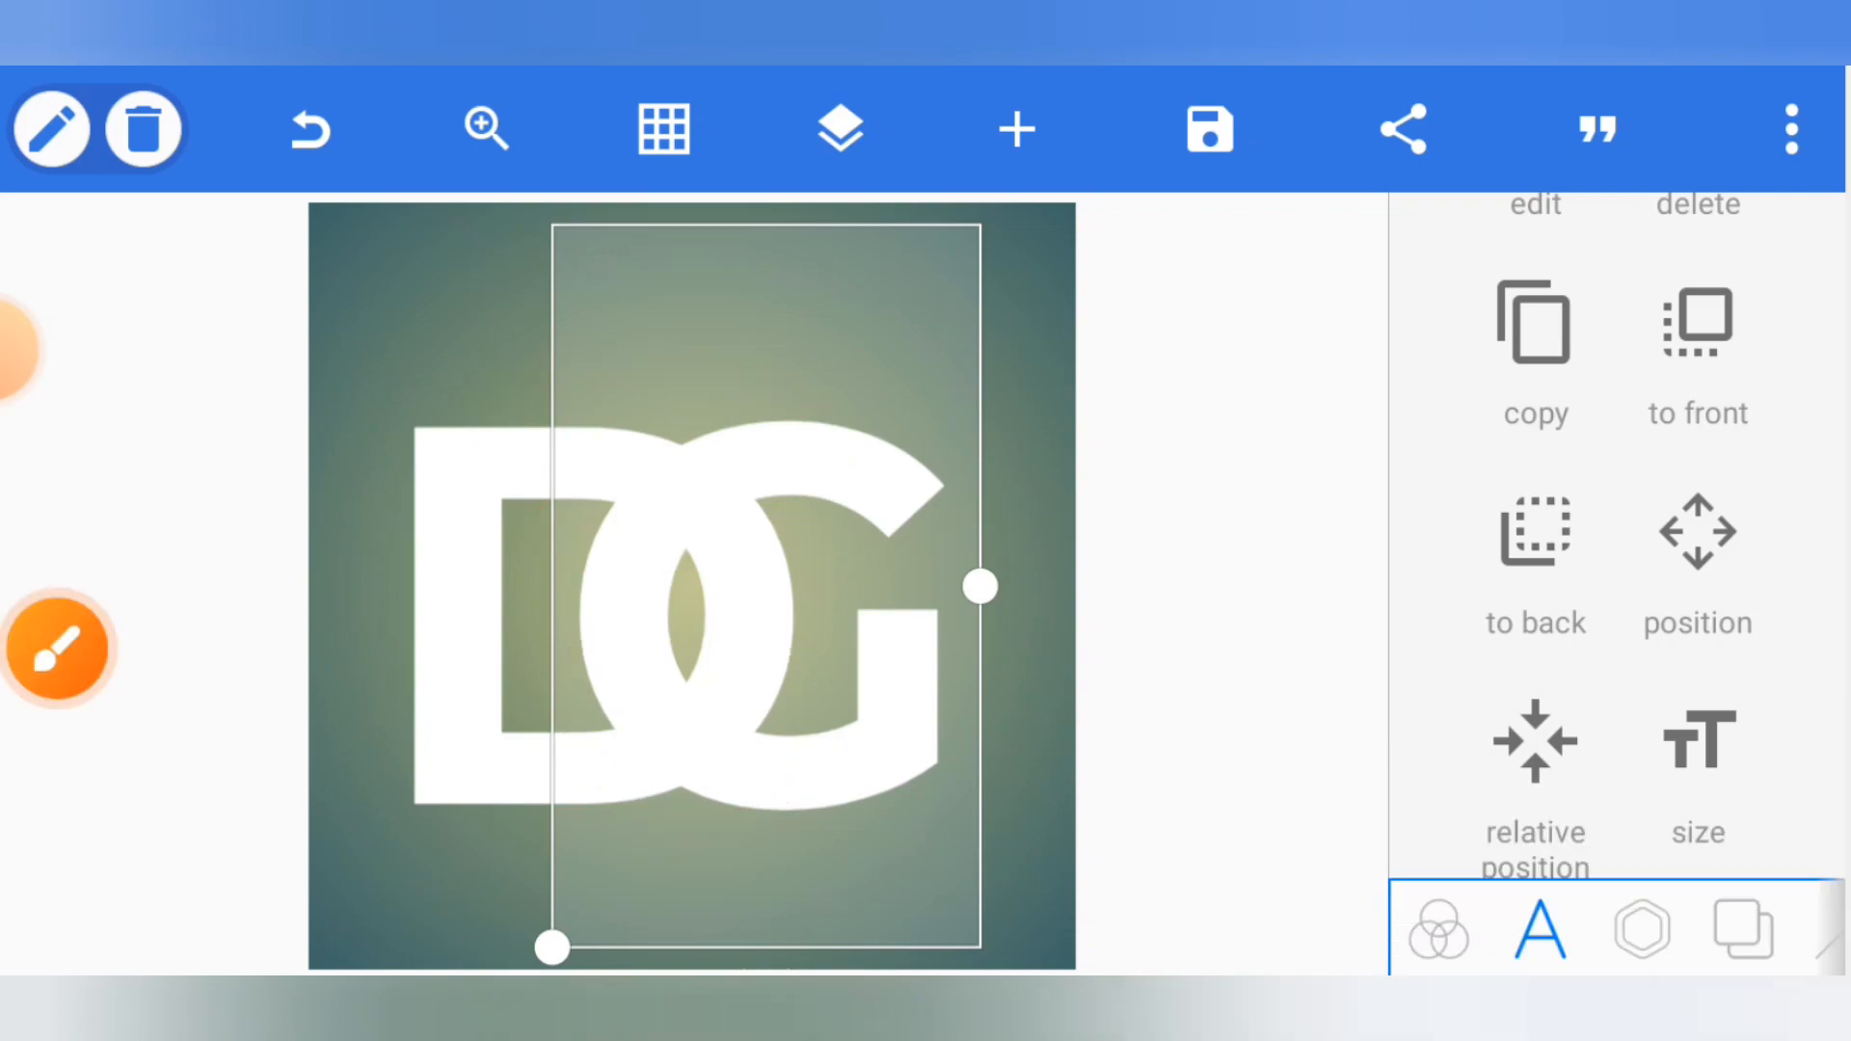
{"action": "left_click_drag", "start_coordinate": [979, 587], "coordinate": [820, 587]}
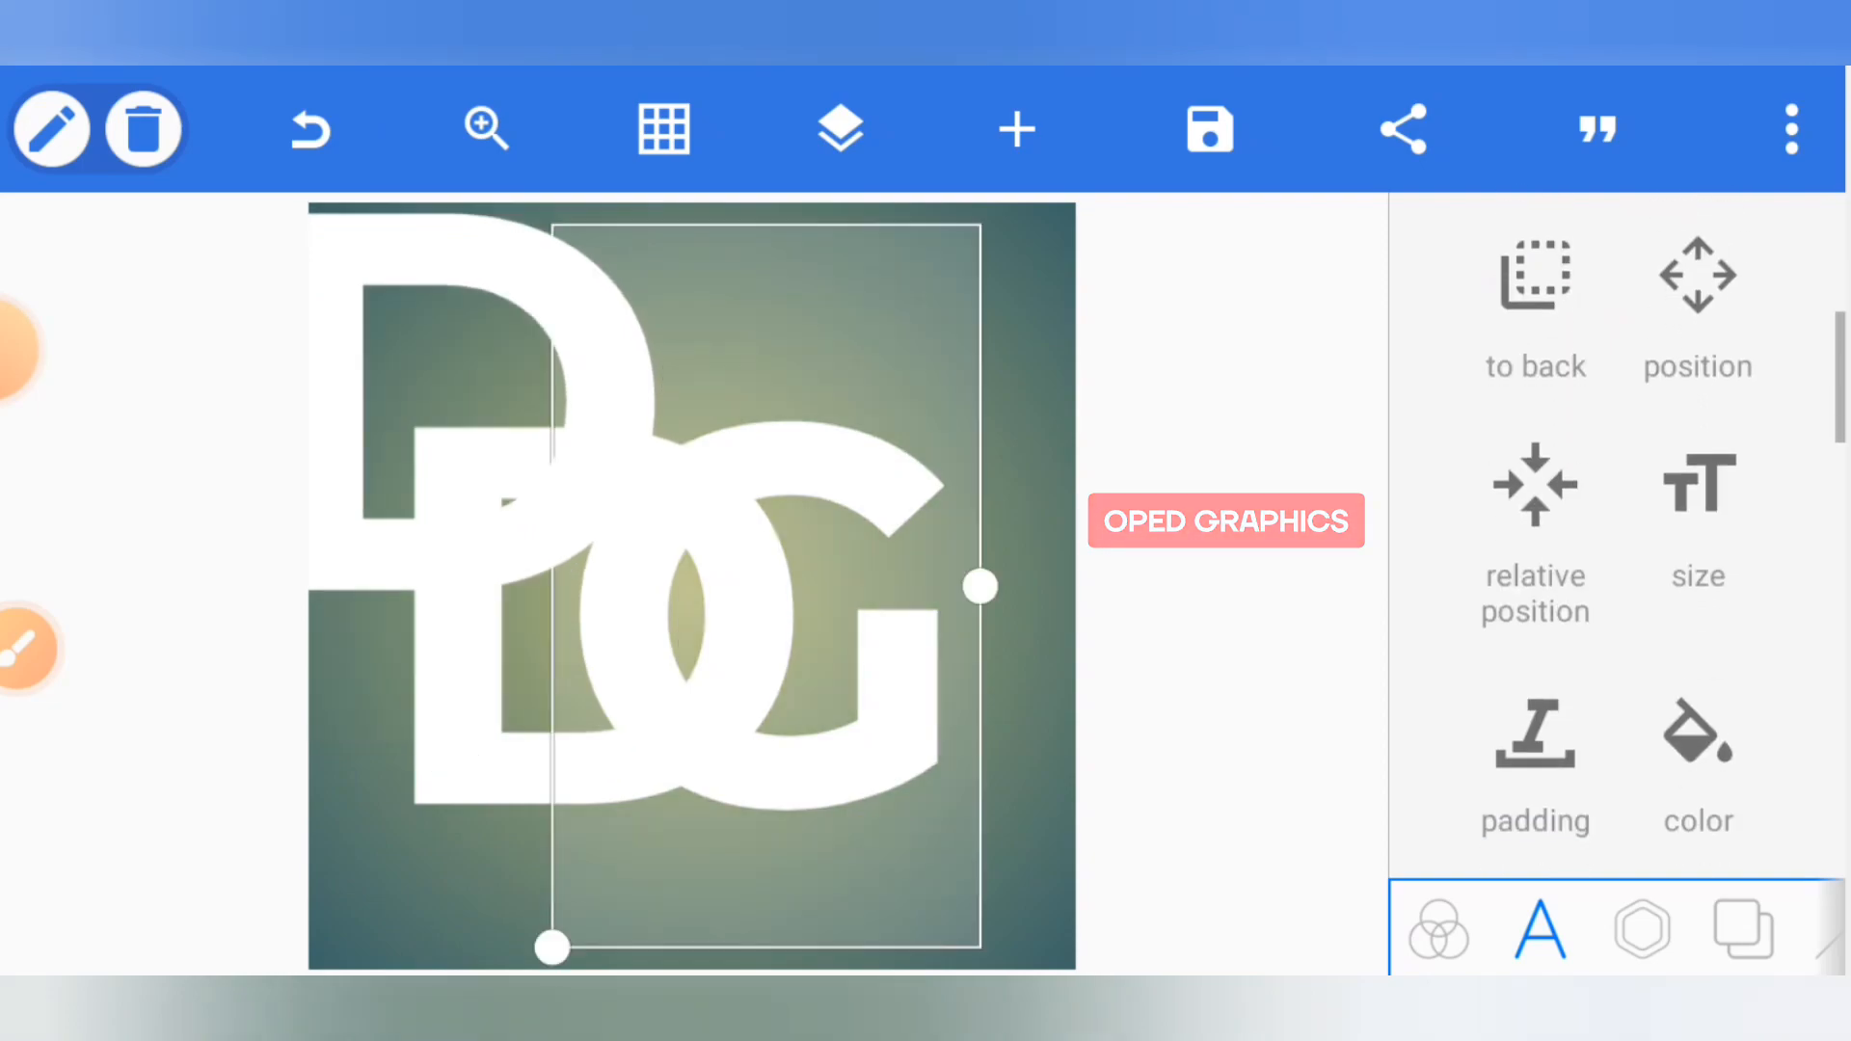
Colour the G black and nudge the D copy 1px into alignment over the original D.
{"action": "left_click", "coordinate": [1698, 756]}
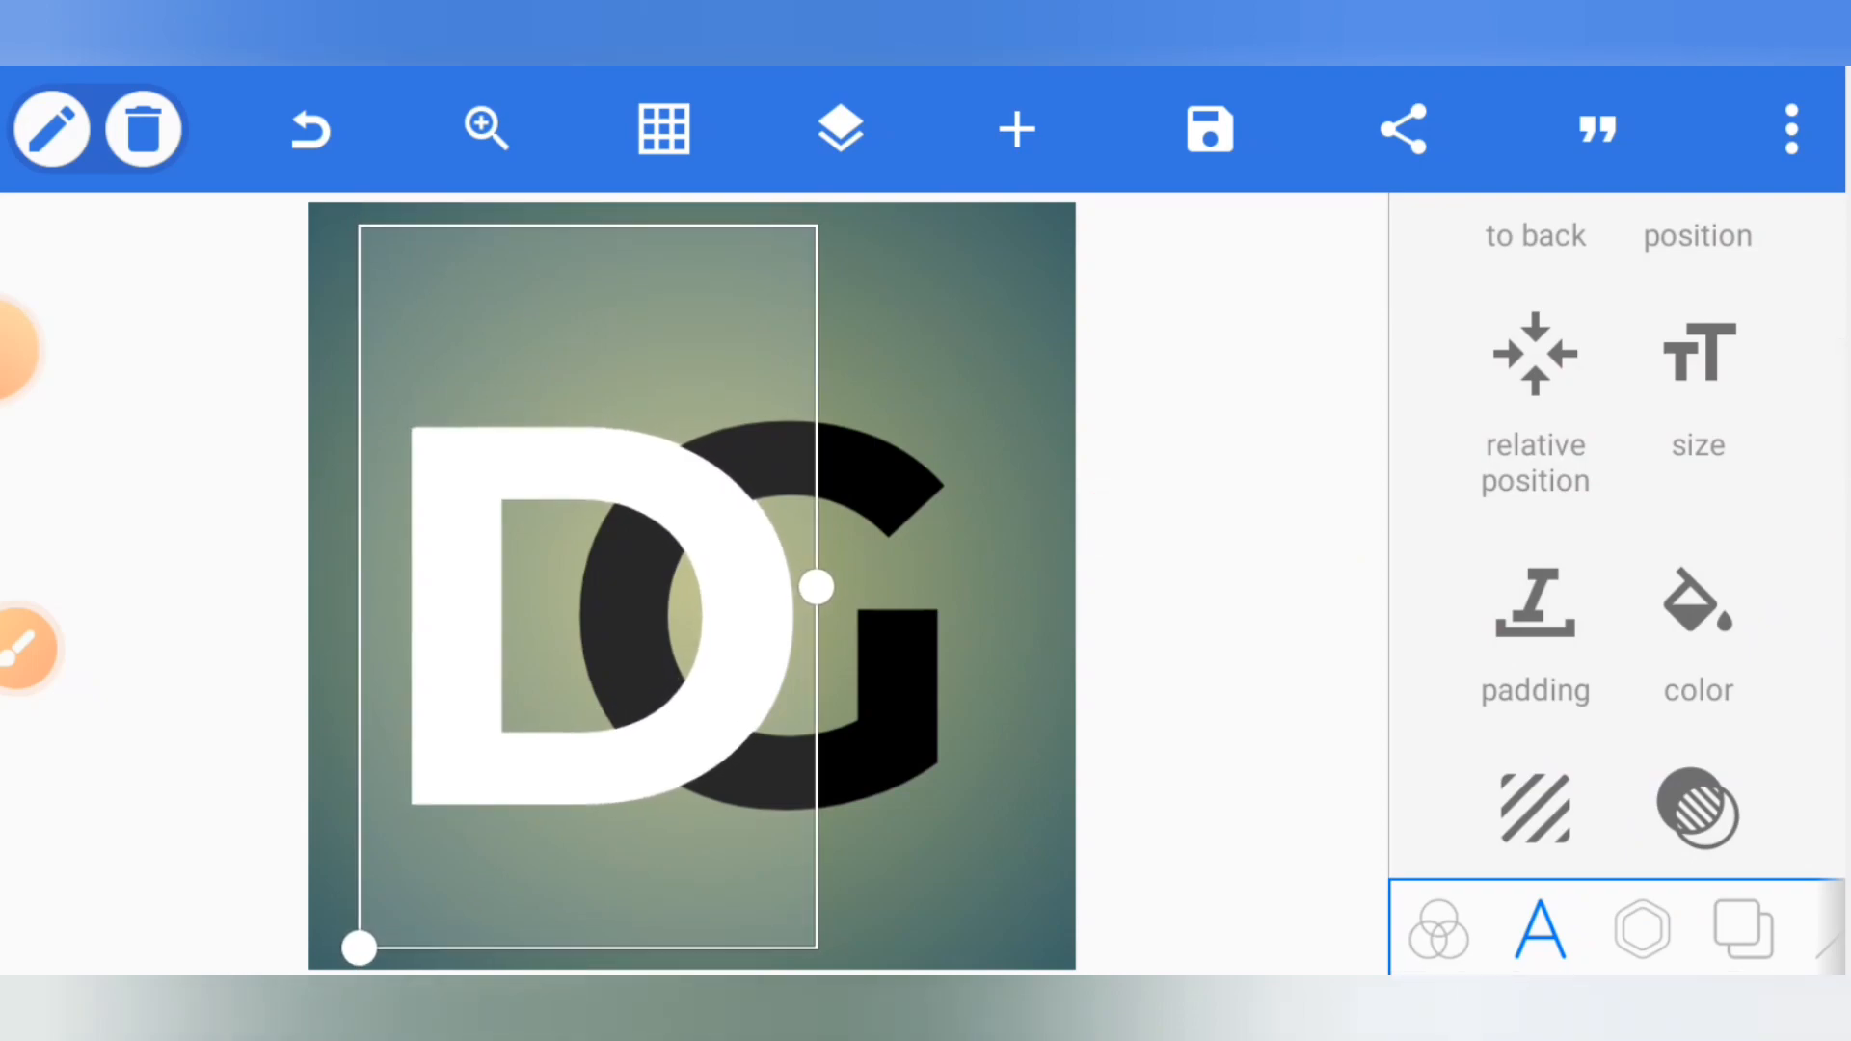
{"action": "scroll", "scroll_direction": "down", "scroll_amount": 3}
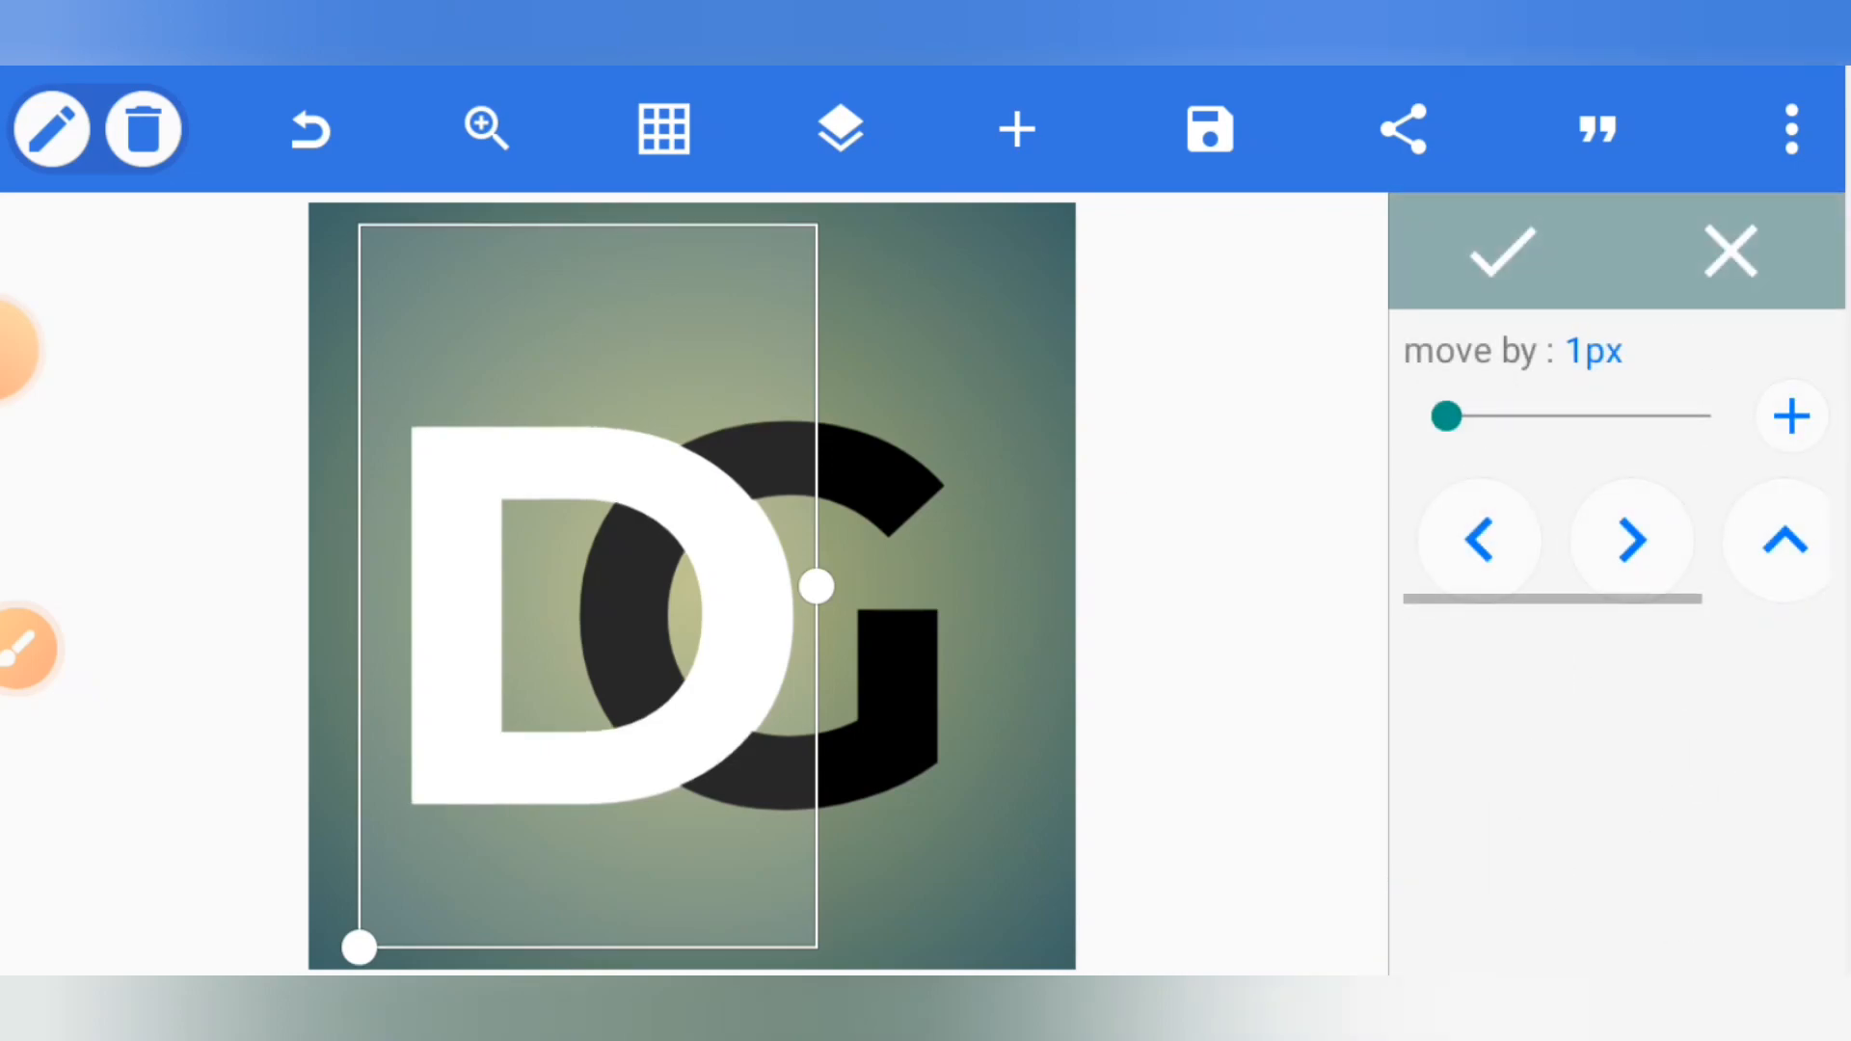
{"action": "left_click", "coordinate": [1477, 540]}
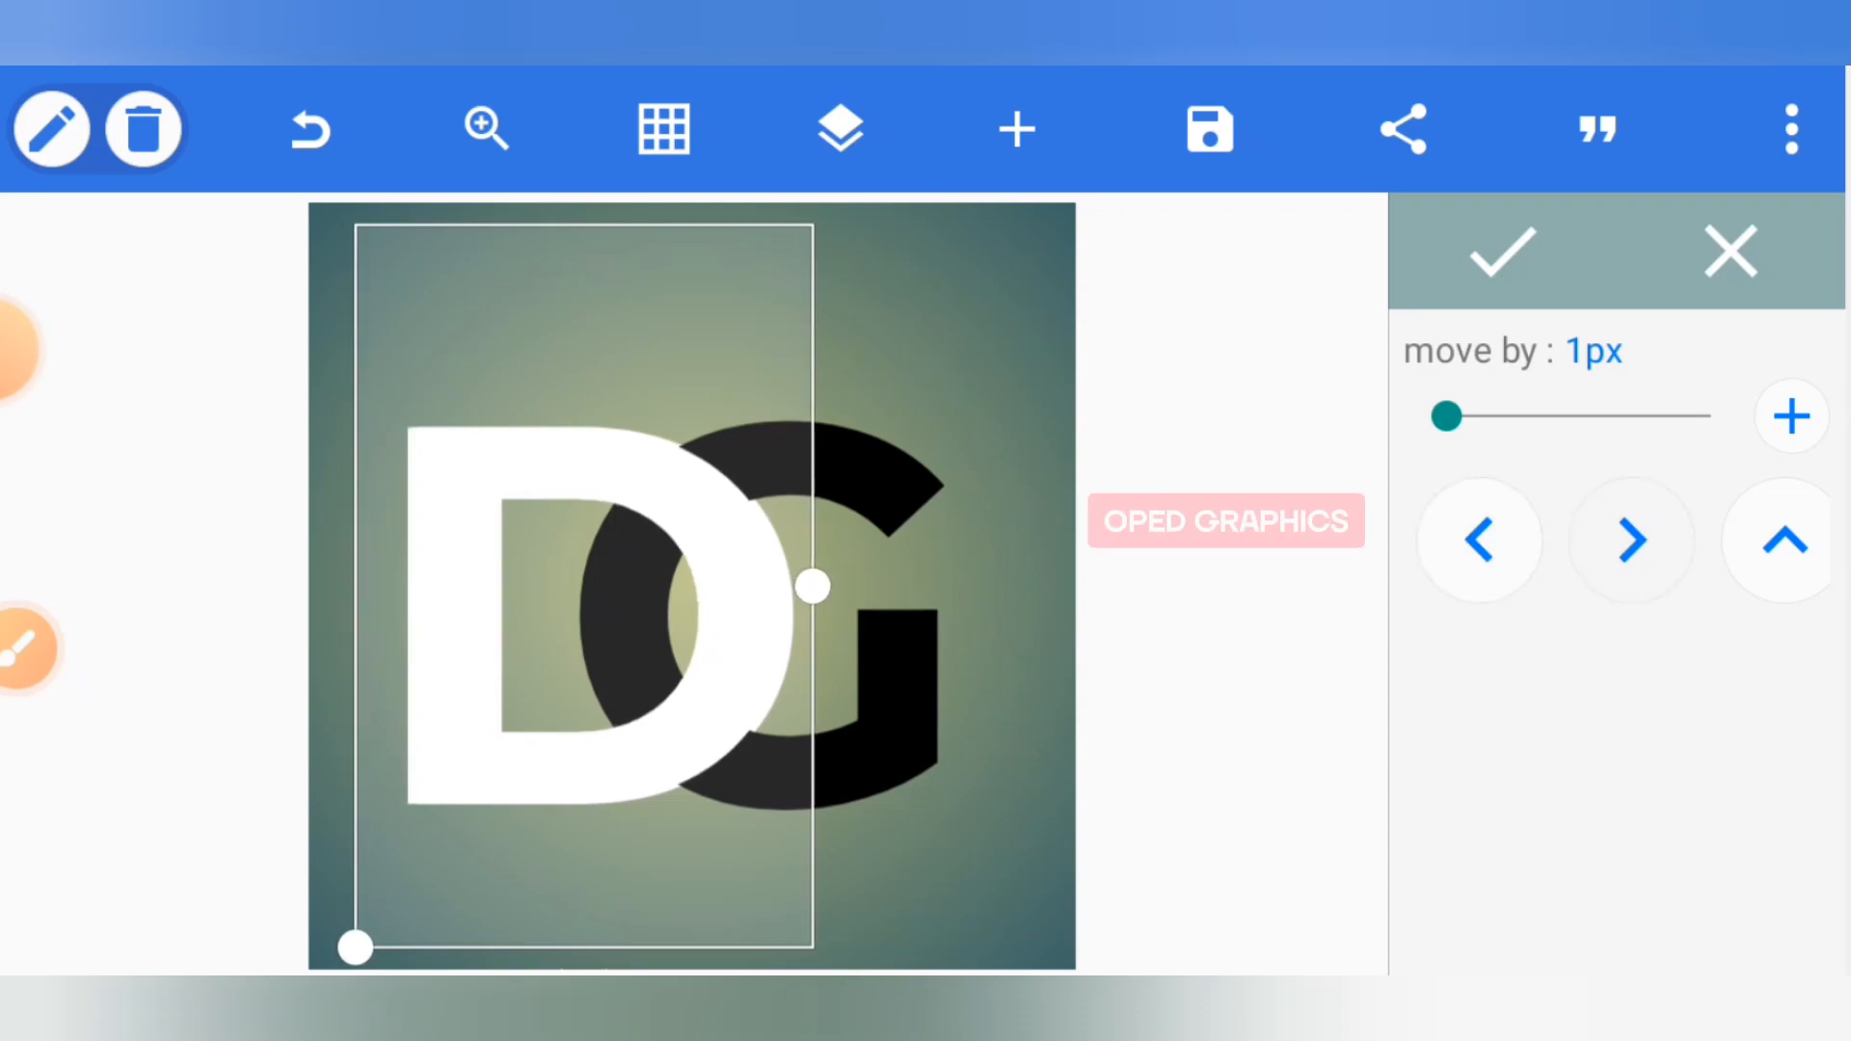
{"action": "left_click", "coordinate": [1631, 541]}
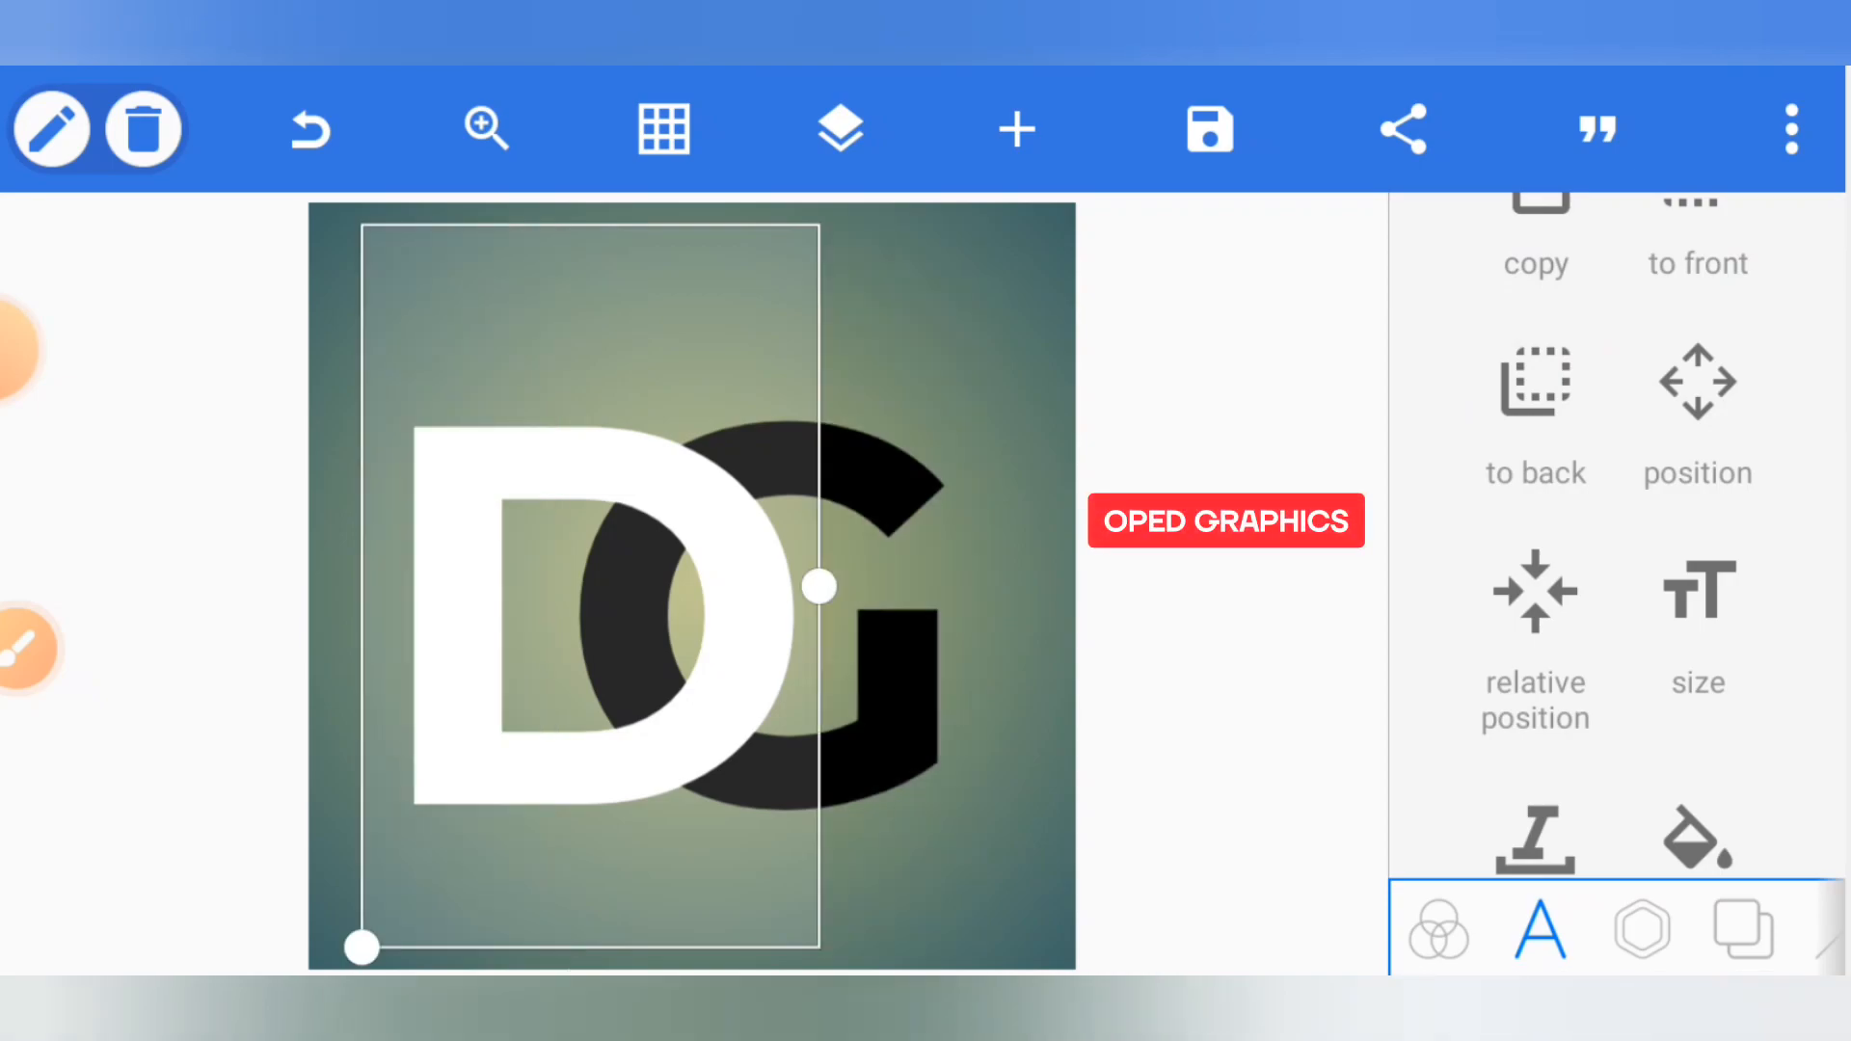
Deselect everything and place a new small shape at the D–G junction.
{"action": "left_click", "coordinate": [839, 128]}
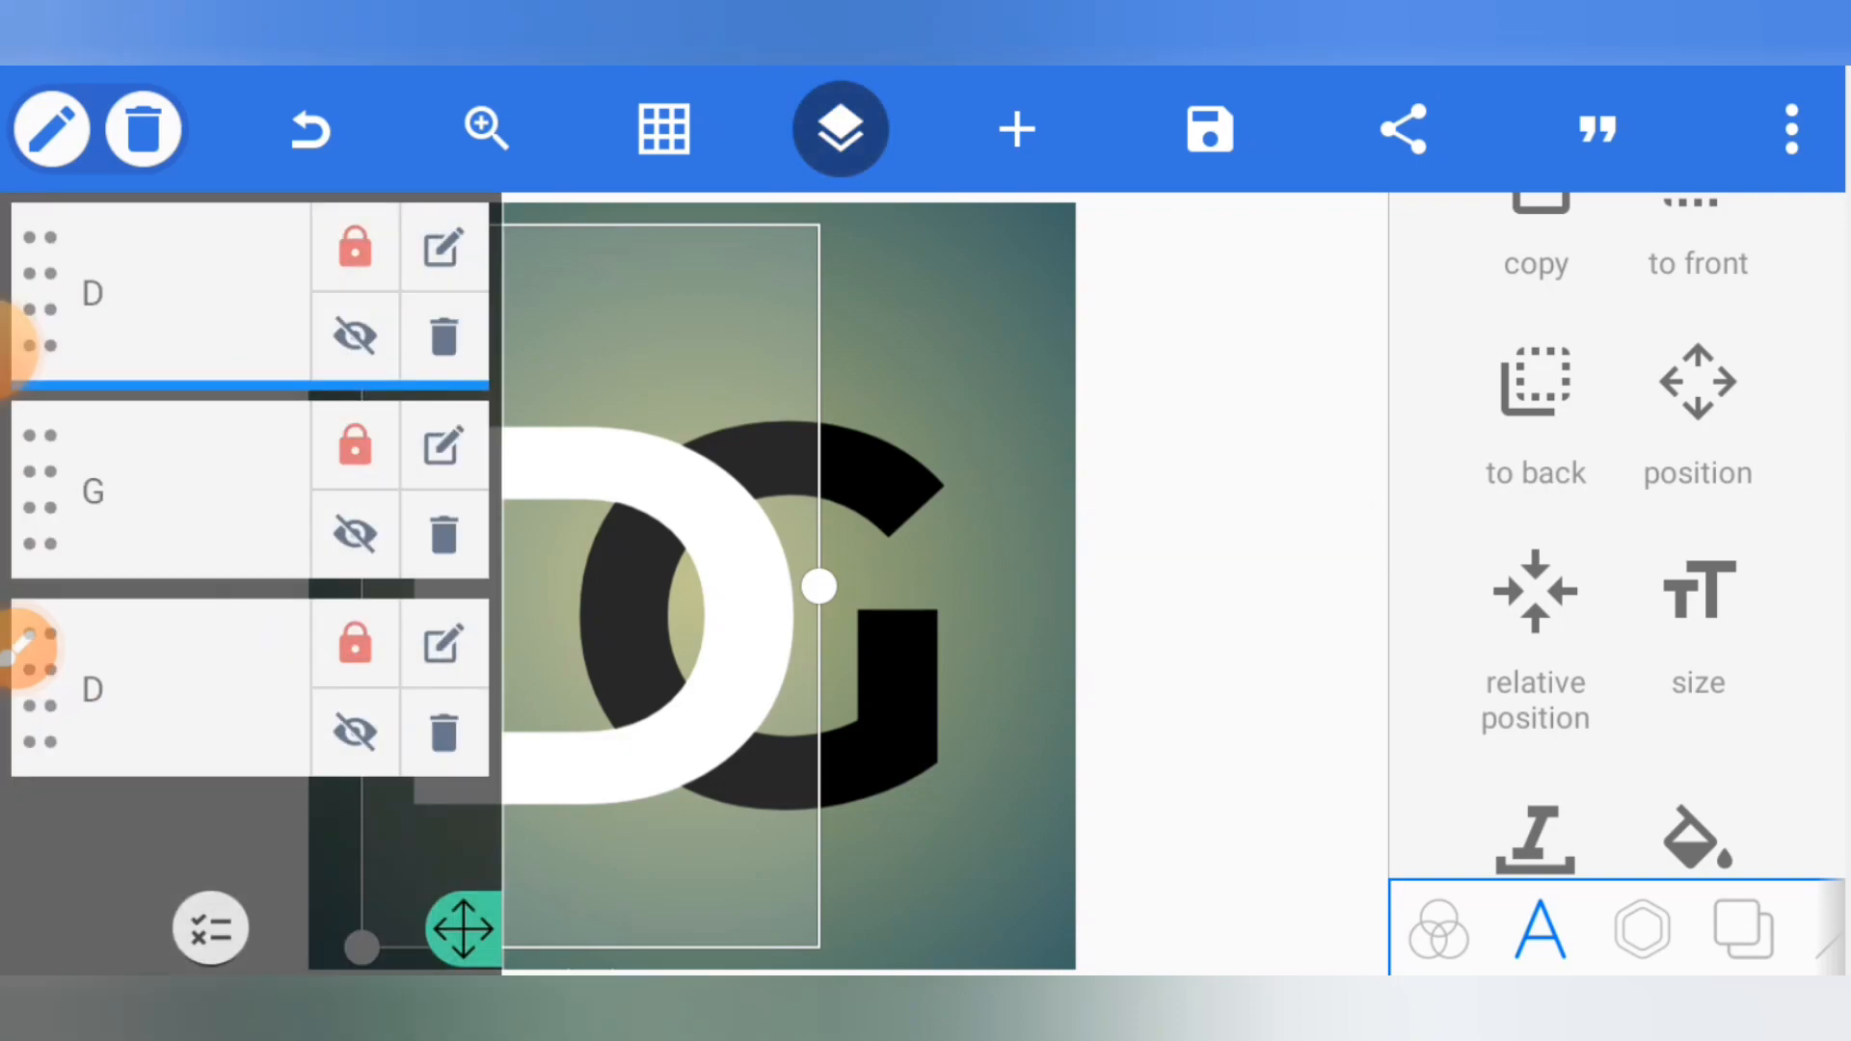
{"action": "left_click", "coordinate": [841, 130]}
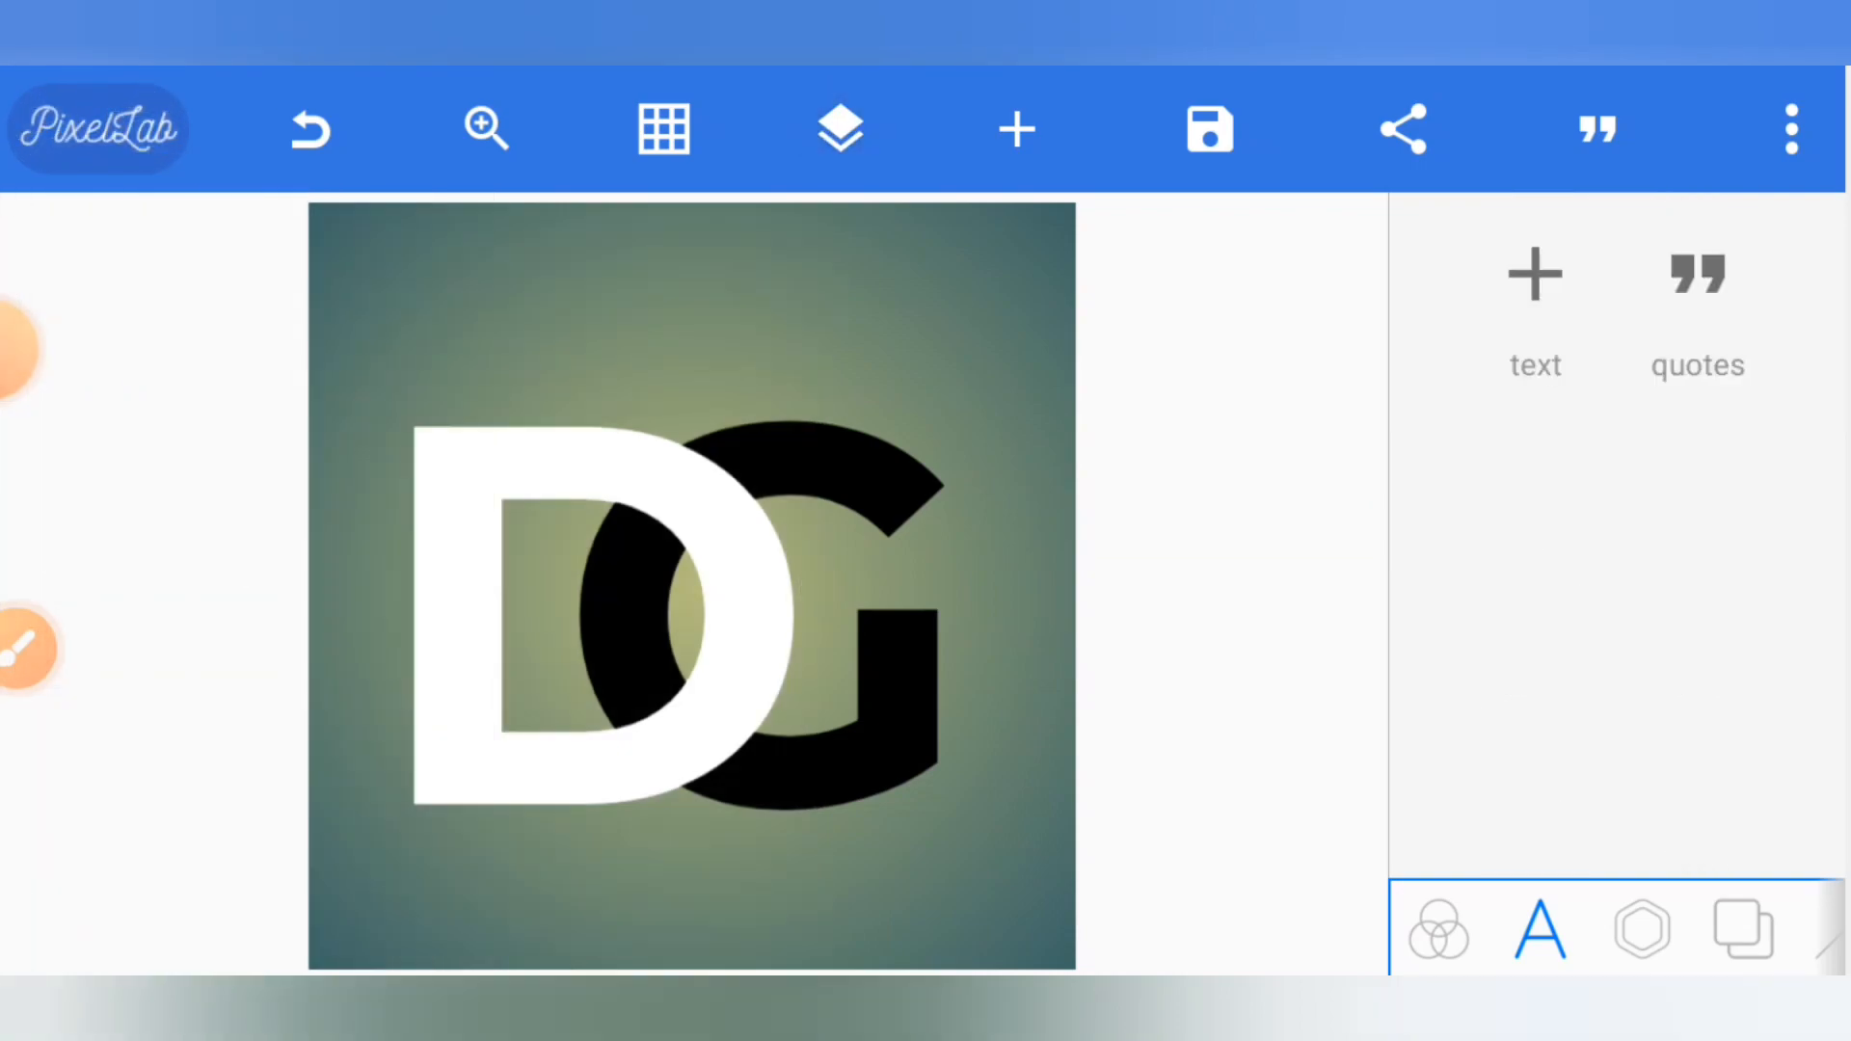
{"action": "left_click", "coordinate": [1640, 930]}
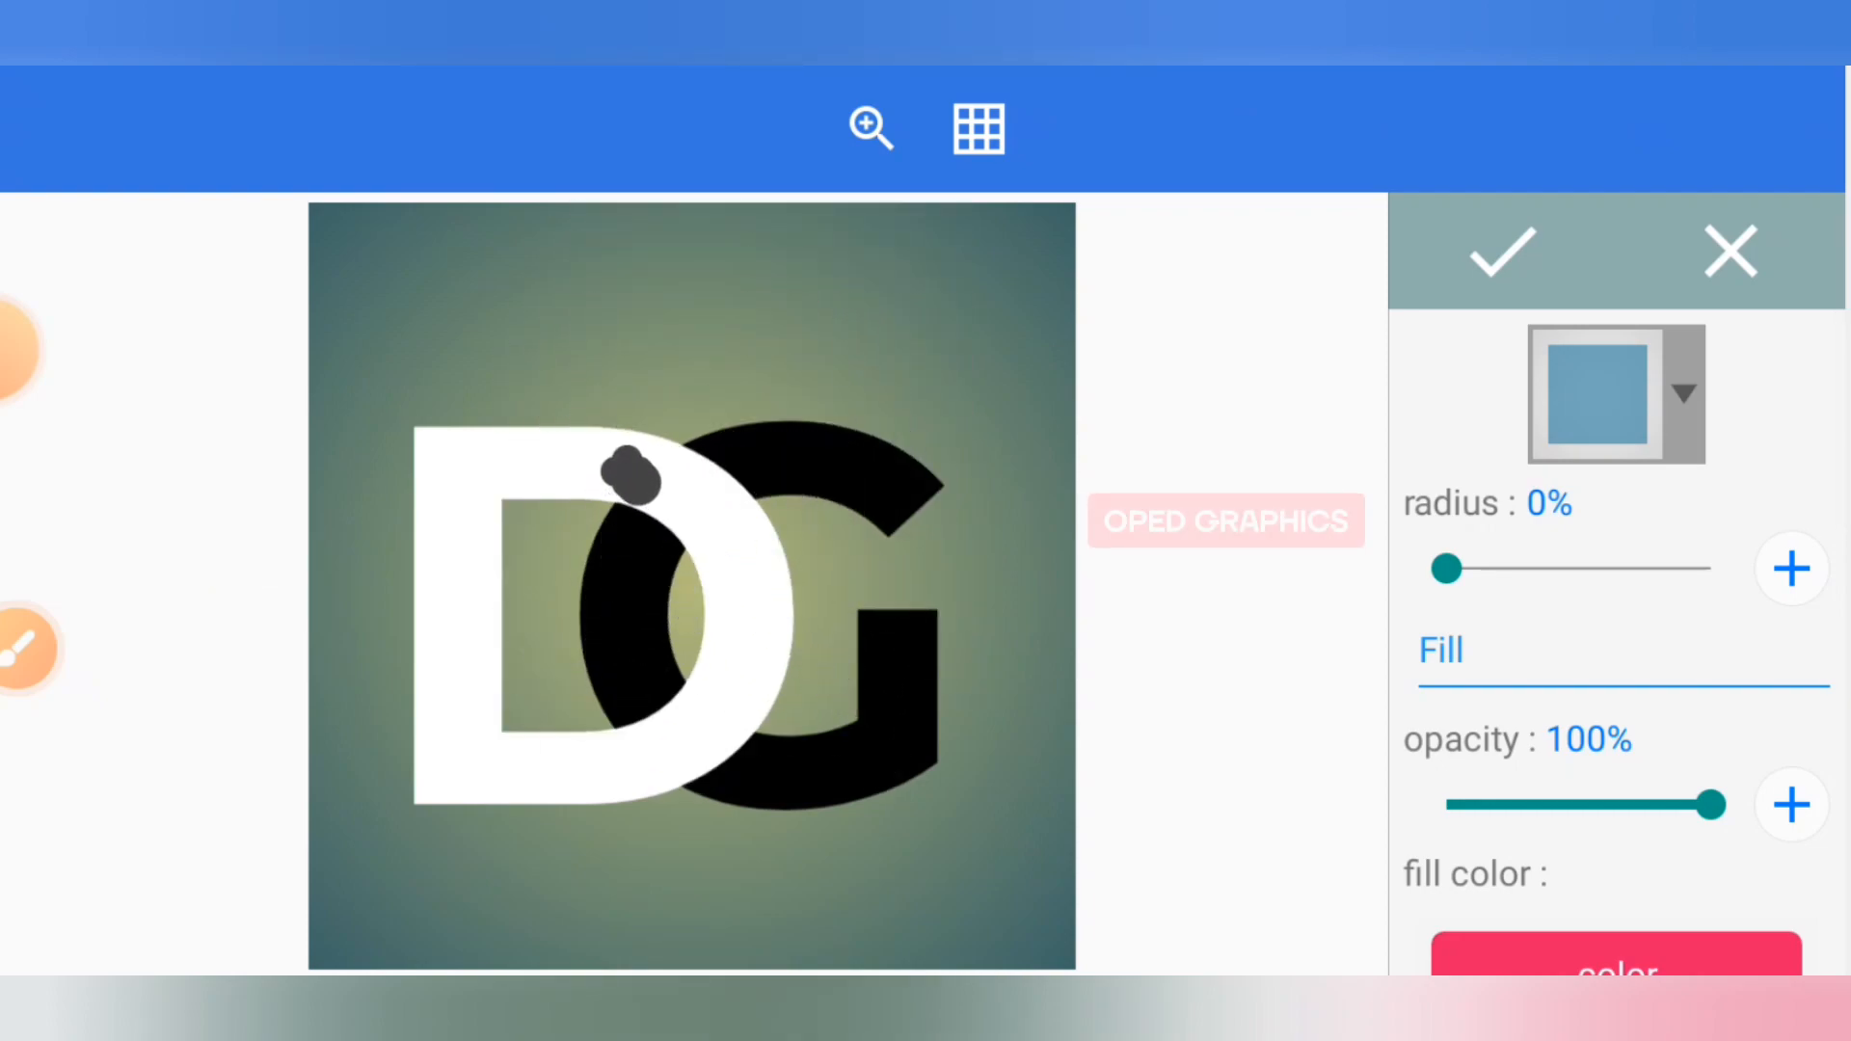
{"action": "left_click", "coordinate": [1498, 253]}
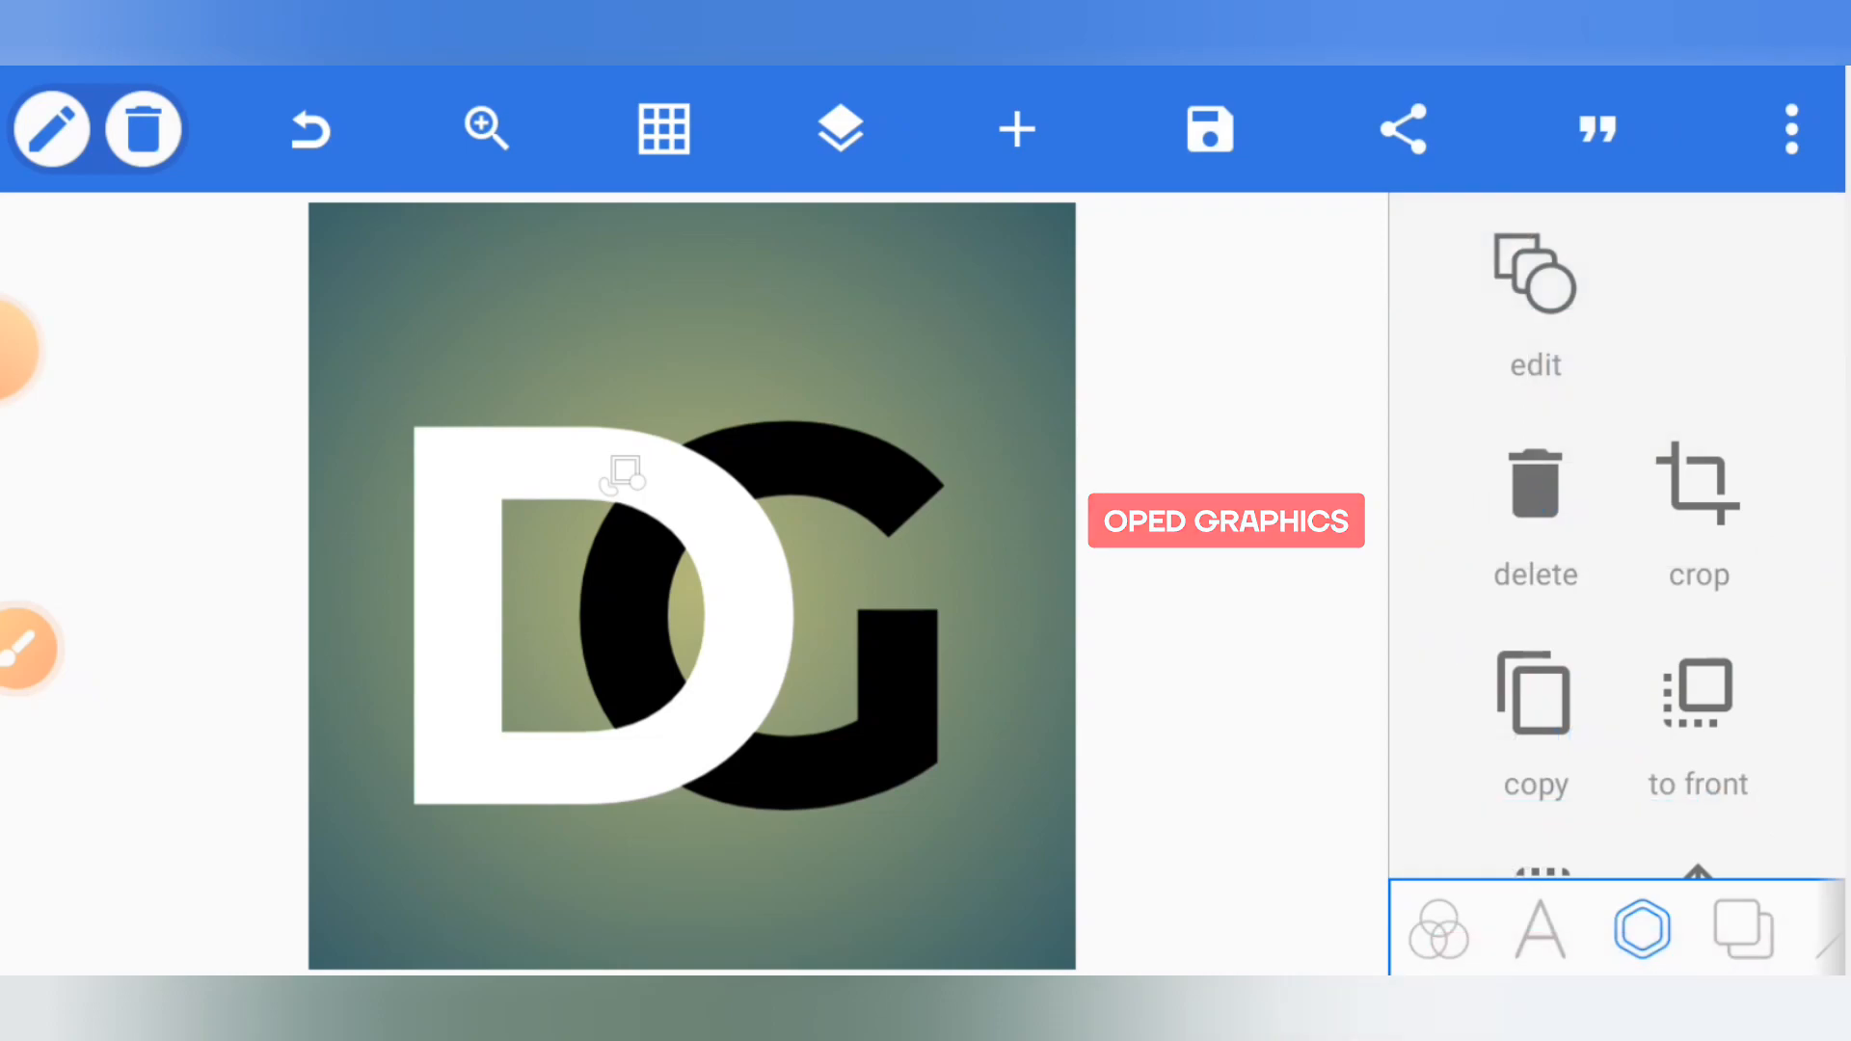
Merge the white D with the empty layer into a single image layer.
{"action": "left_click", "coordinate": [840, 128]}
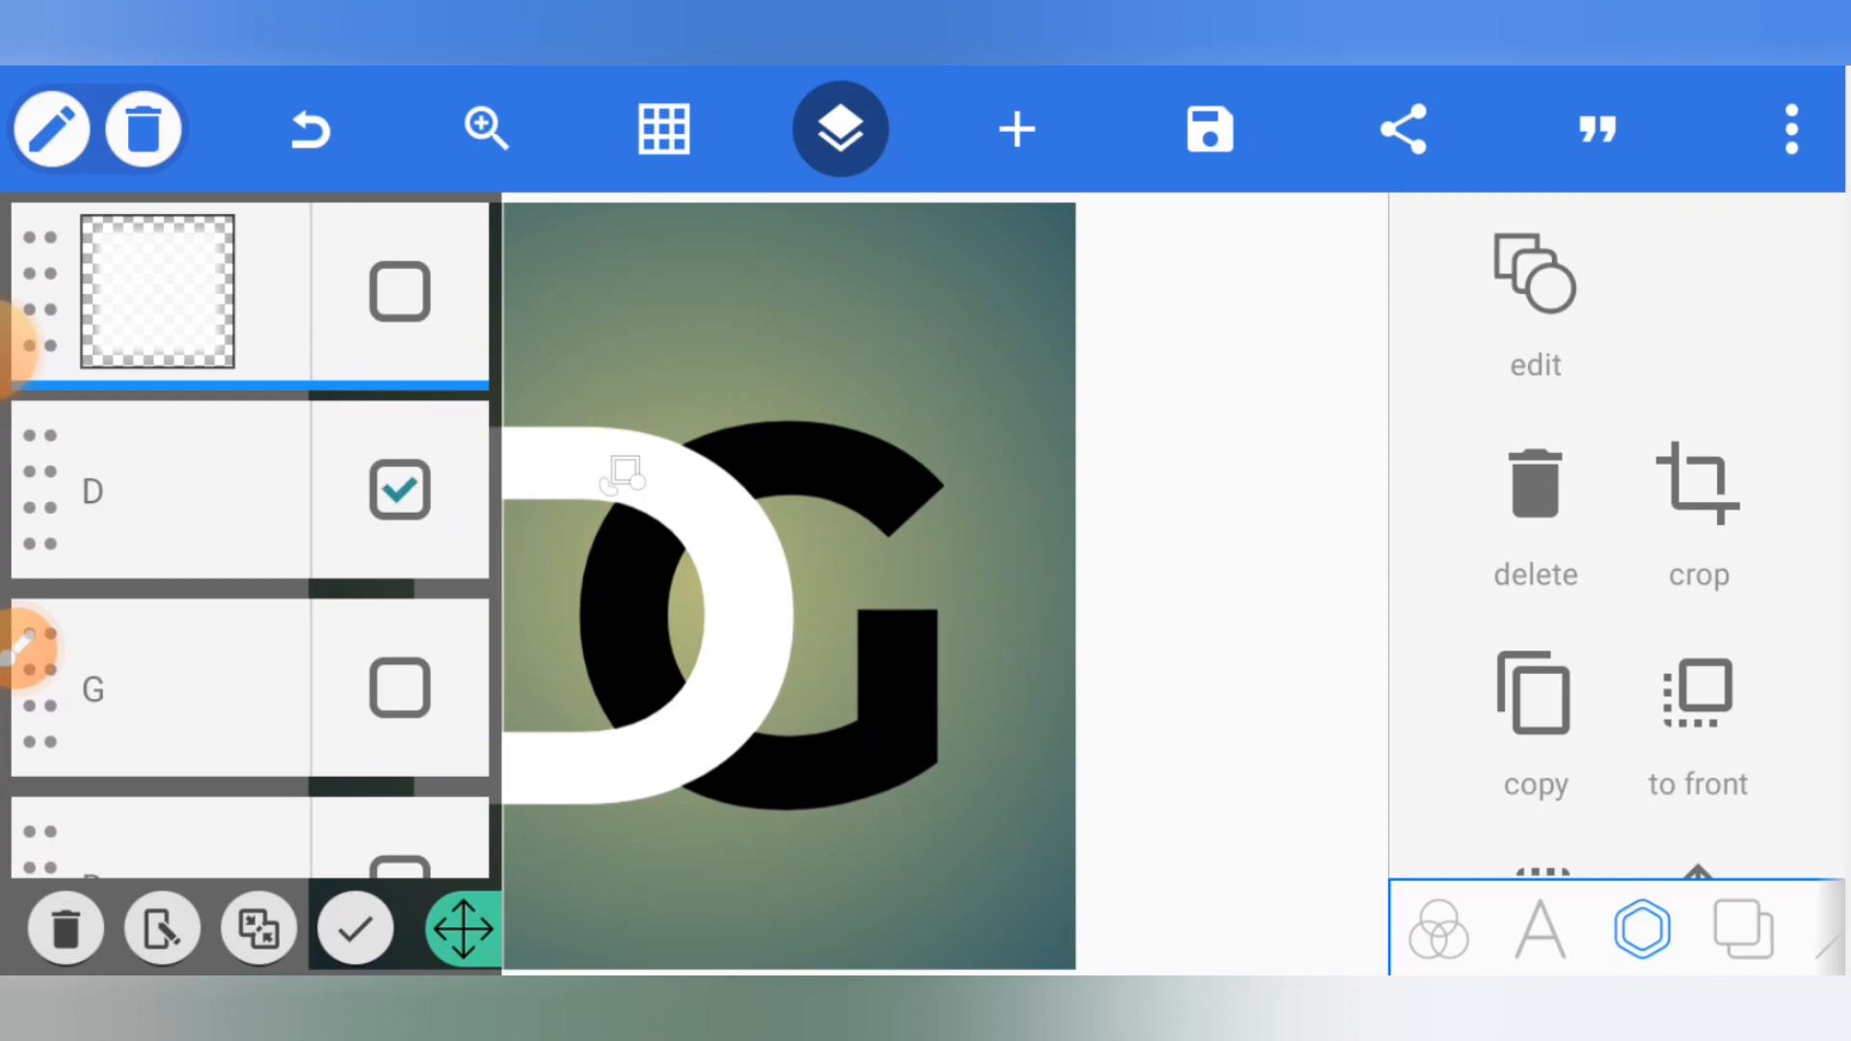
{"action": "left_click", "coordinate": [399, 291]}
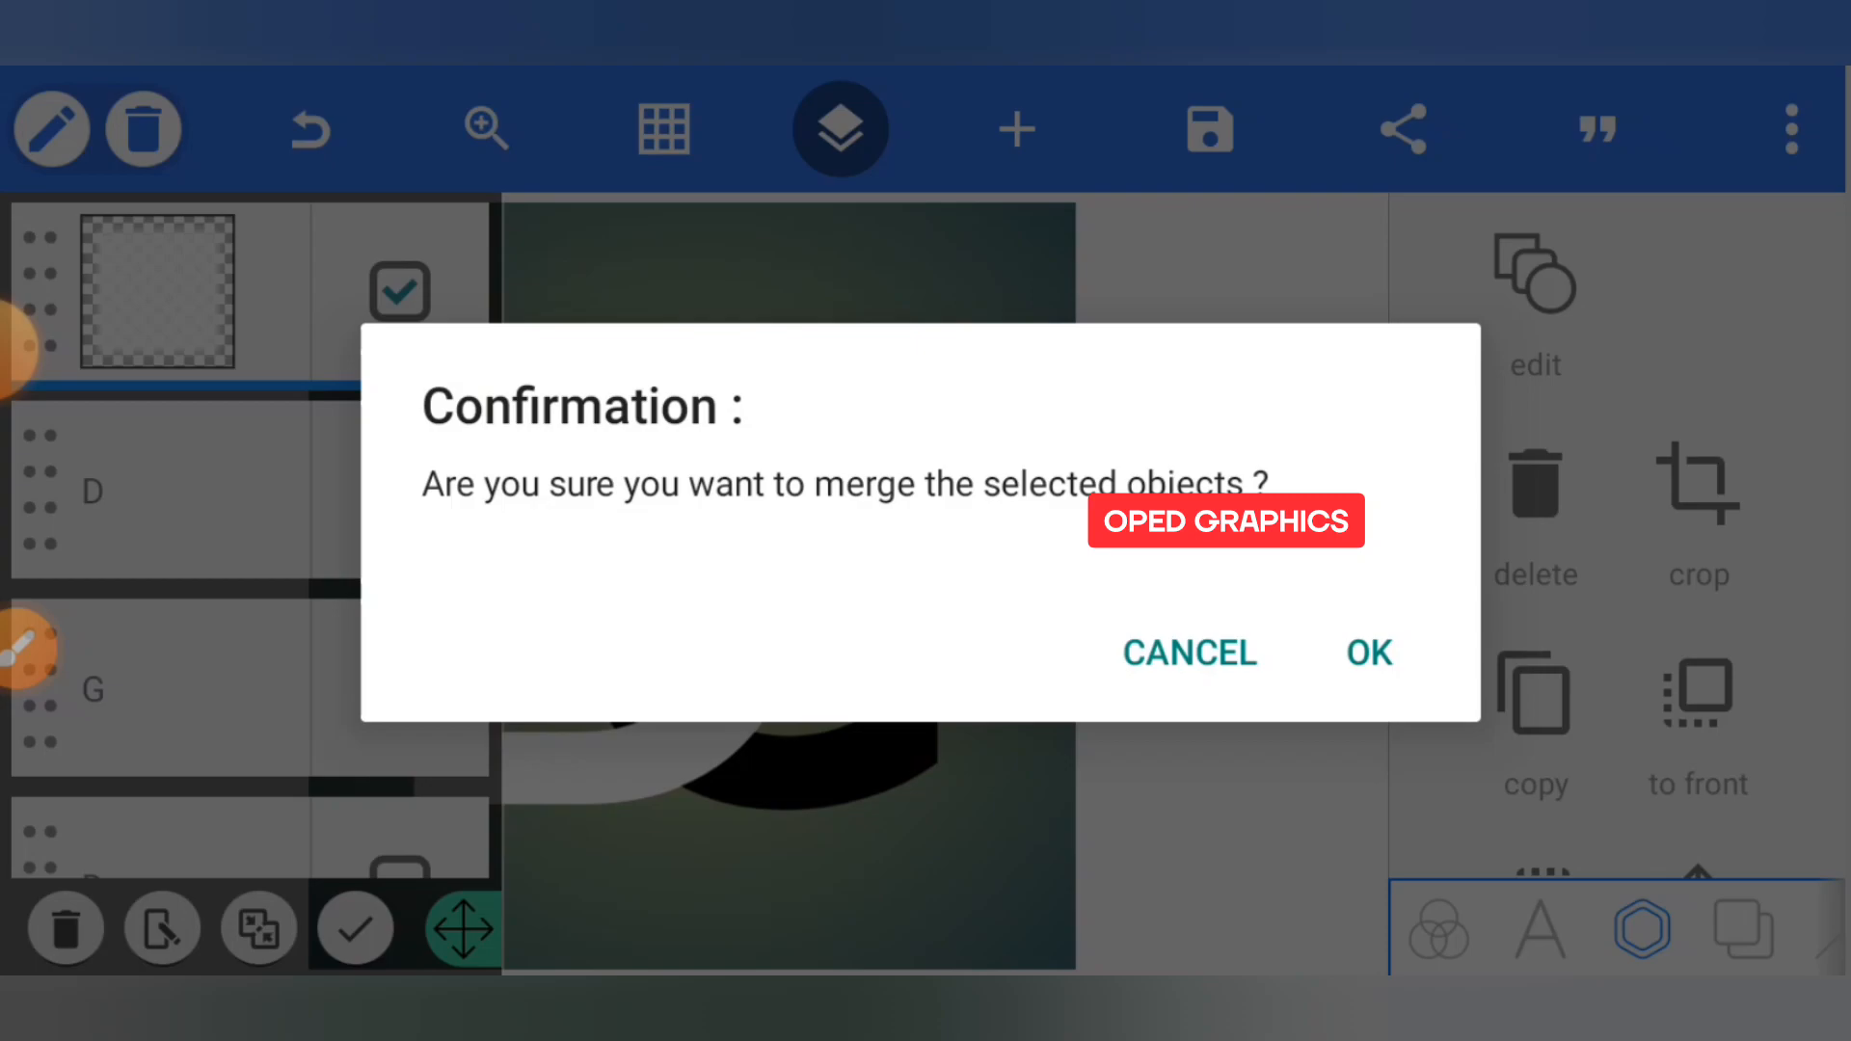
{"action": "left_click", "coordinate": [1366, 653]}
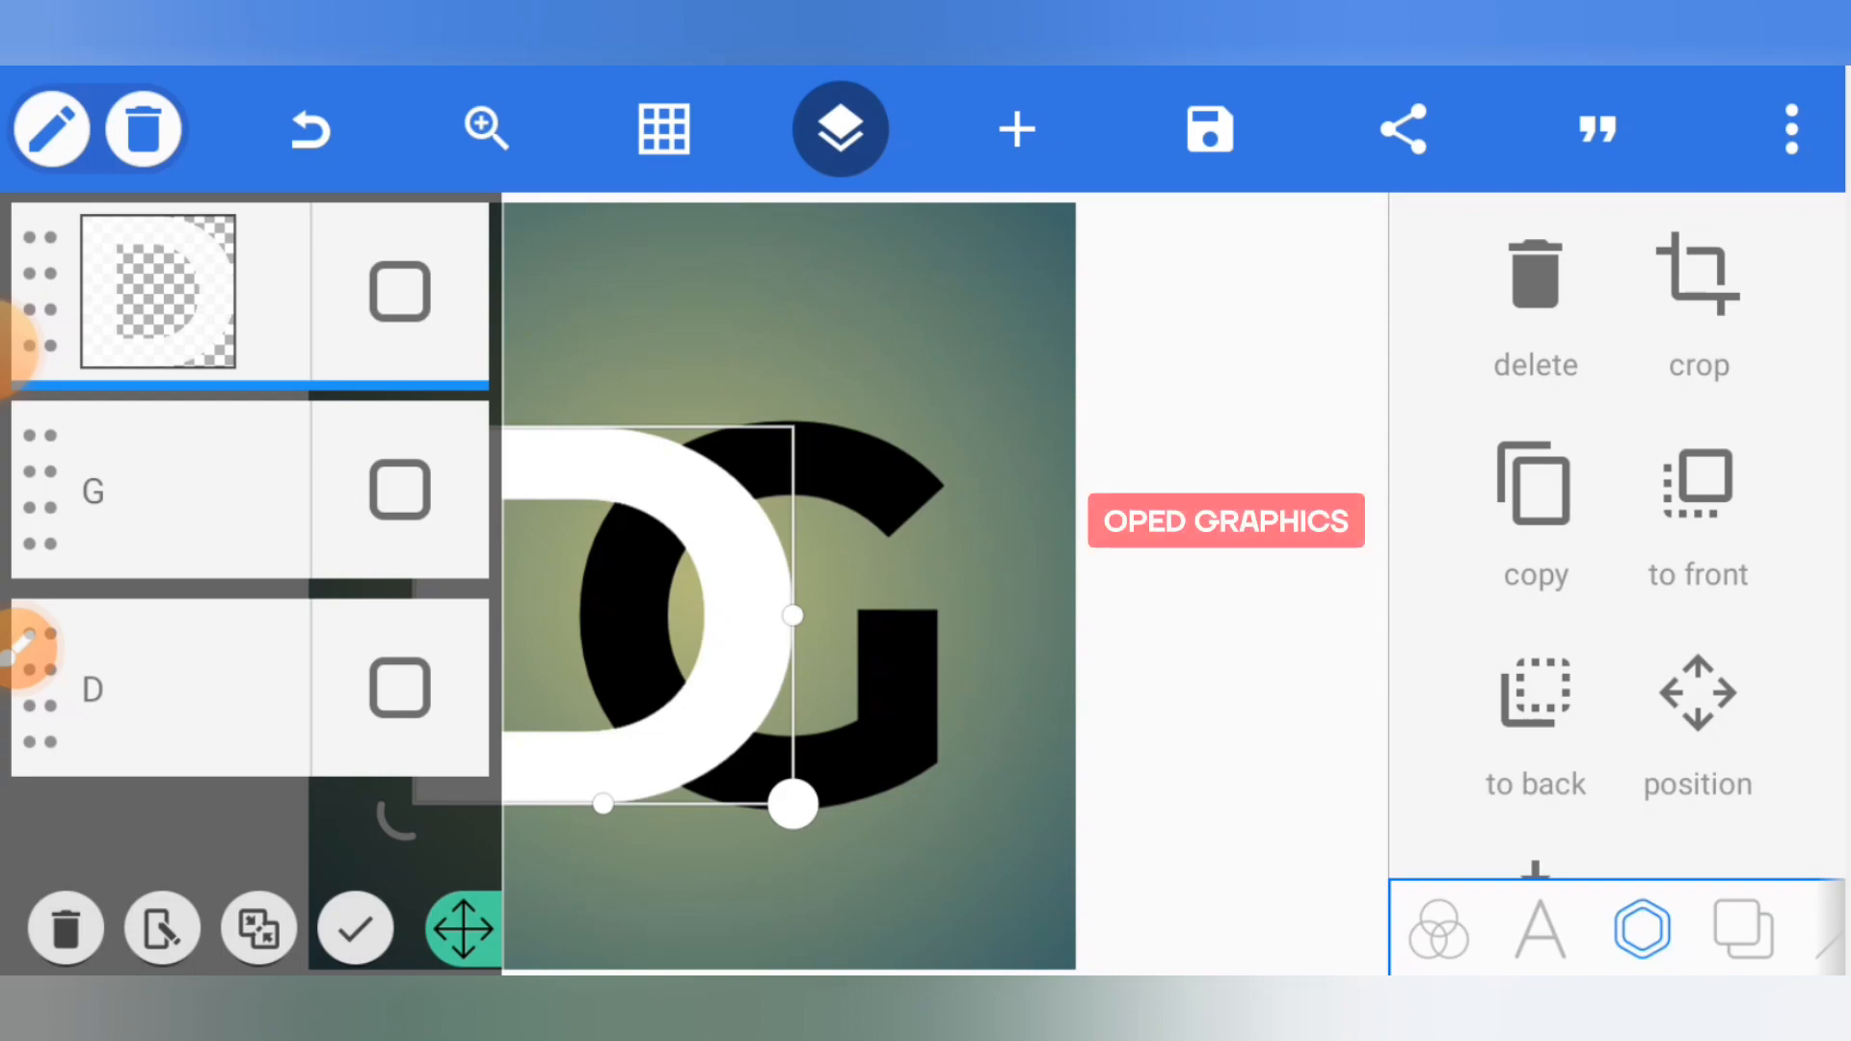
{"action": "left_click", "coordinate": [839, 128]}
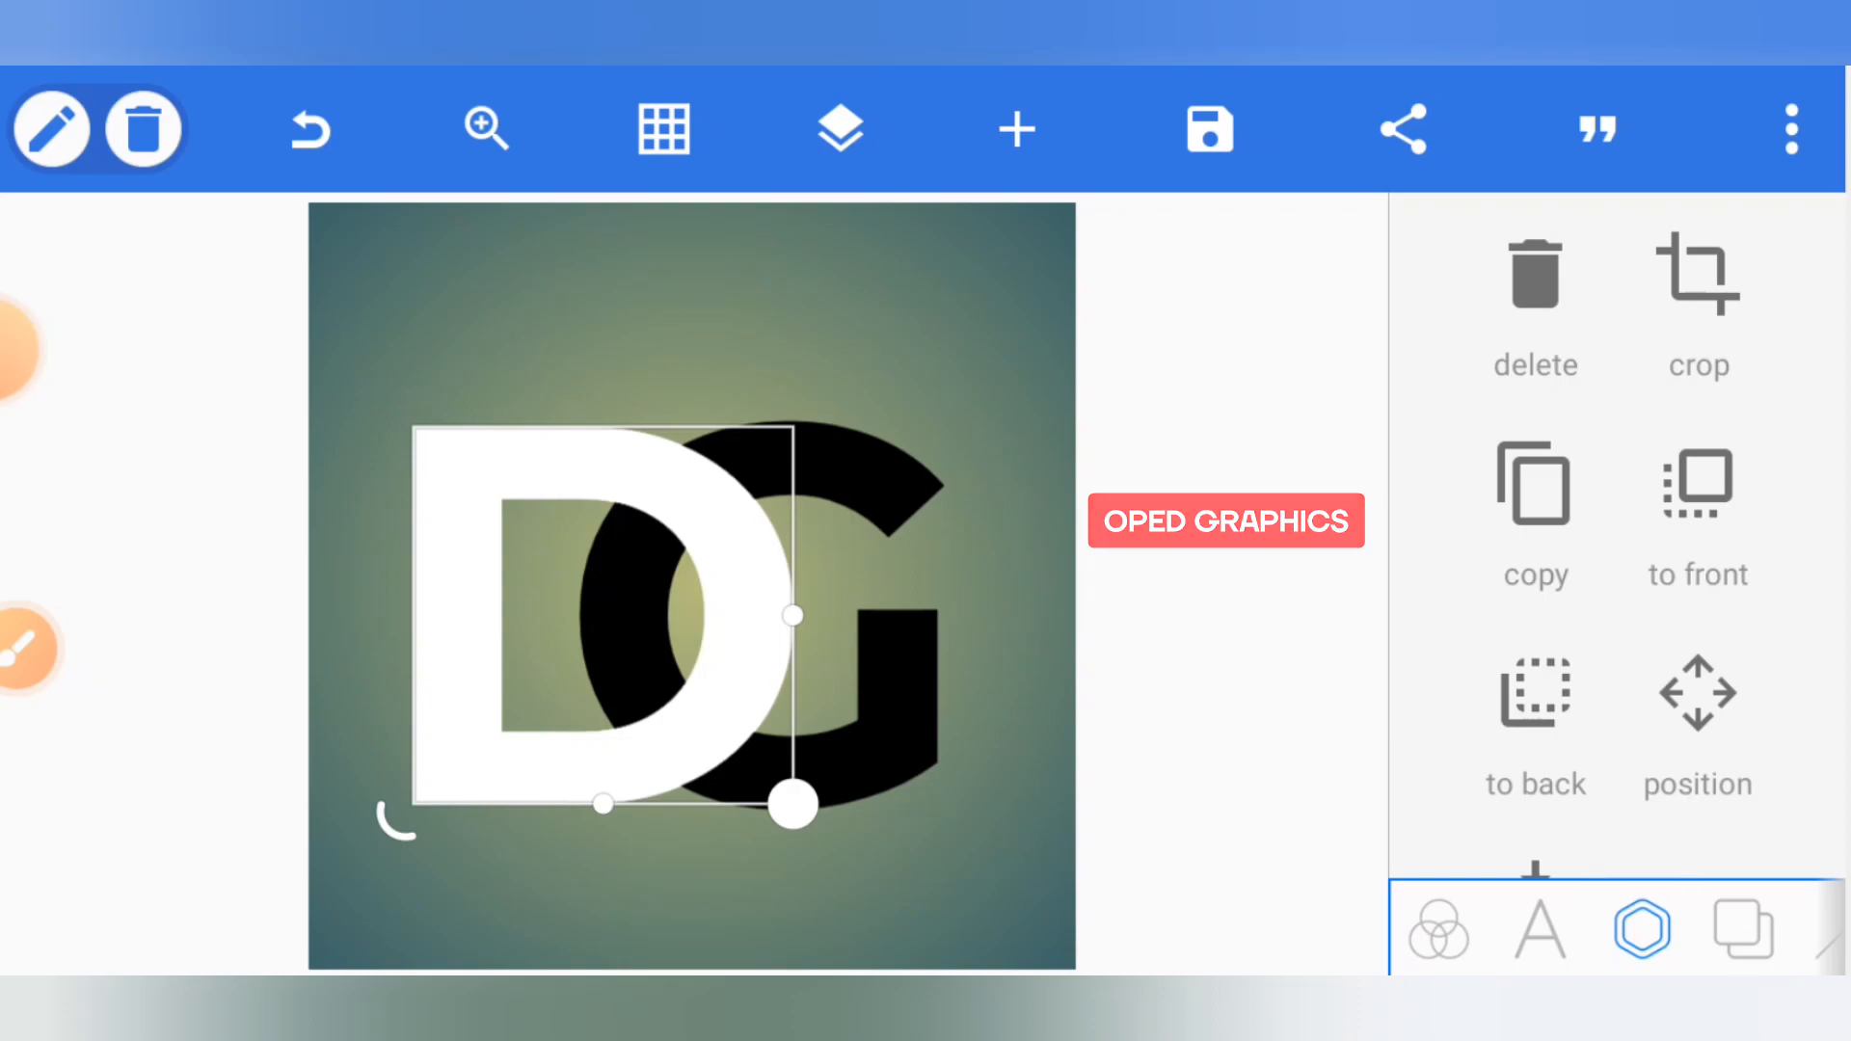
Crop the merged D image so only its top half remains.
{"action": "left_click", "coordinate": [1697, 307]}
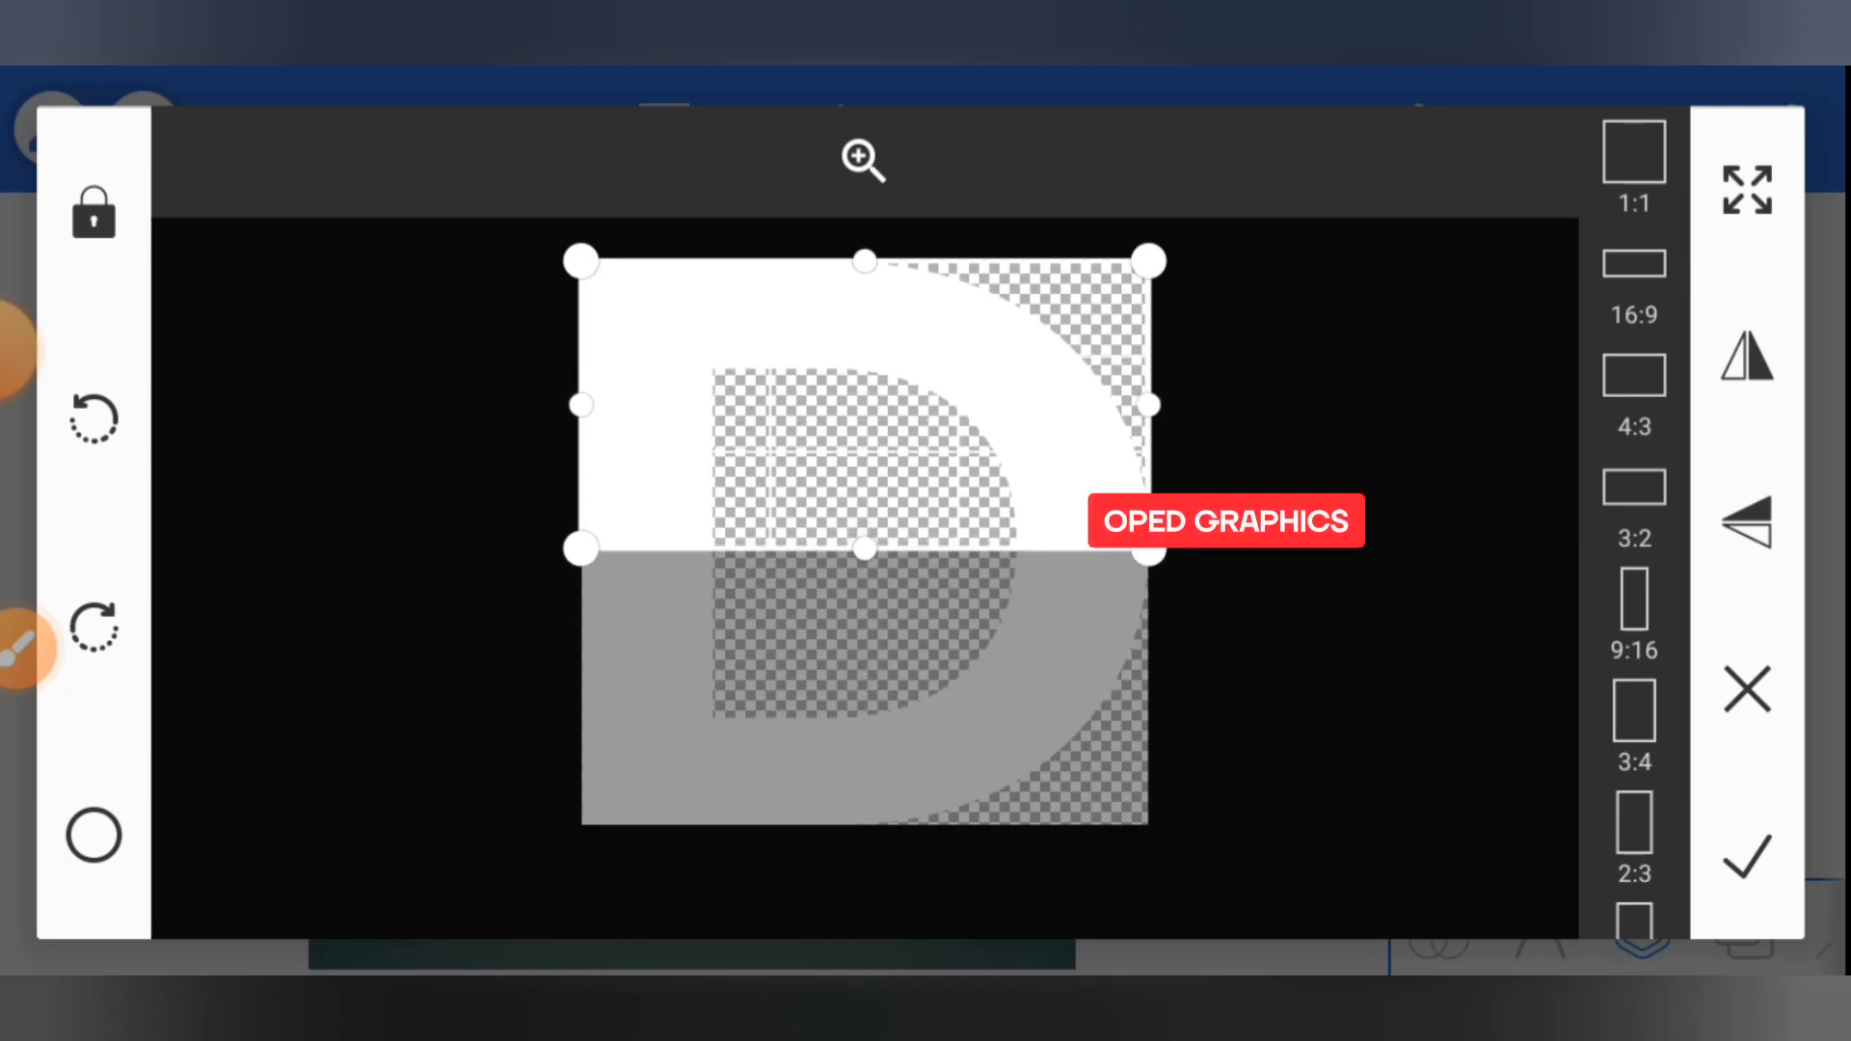
{"action": "left_click_drag", "start_coordinate": [540, 580], "coordinate": [1272, 599]}
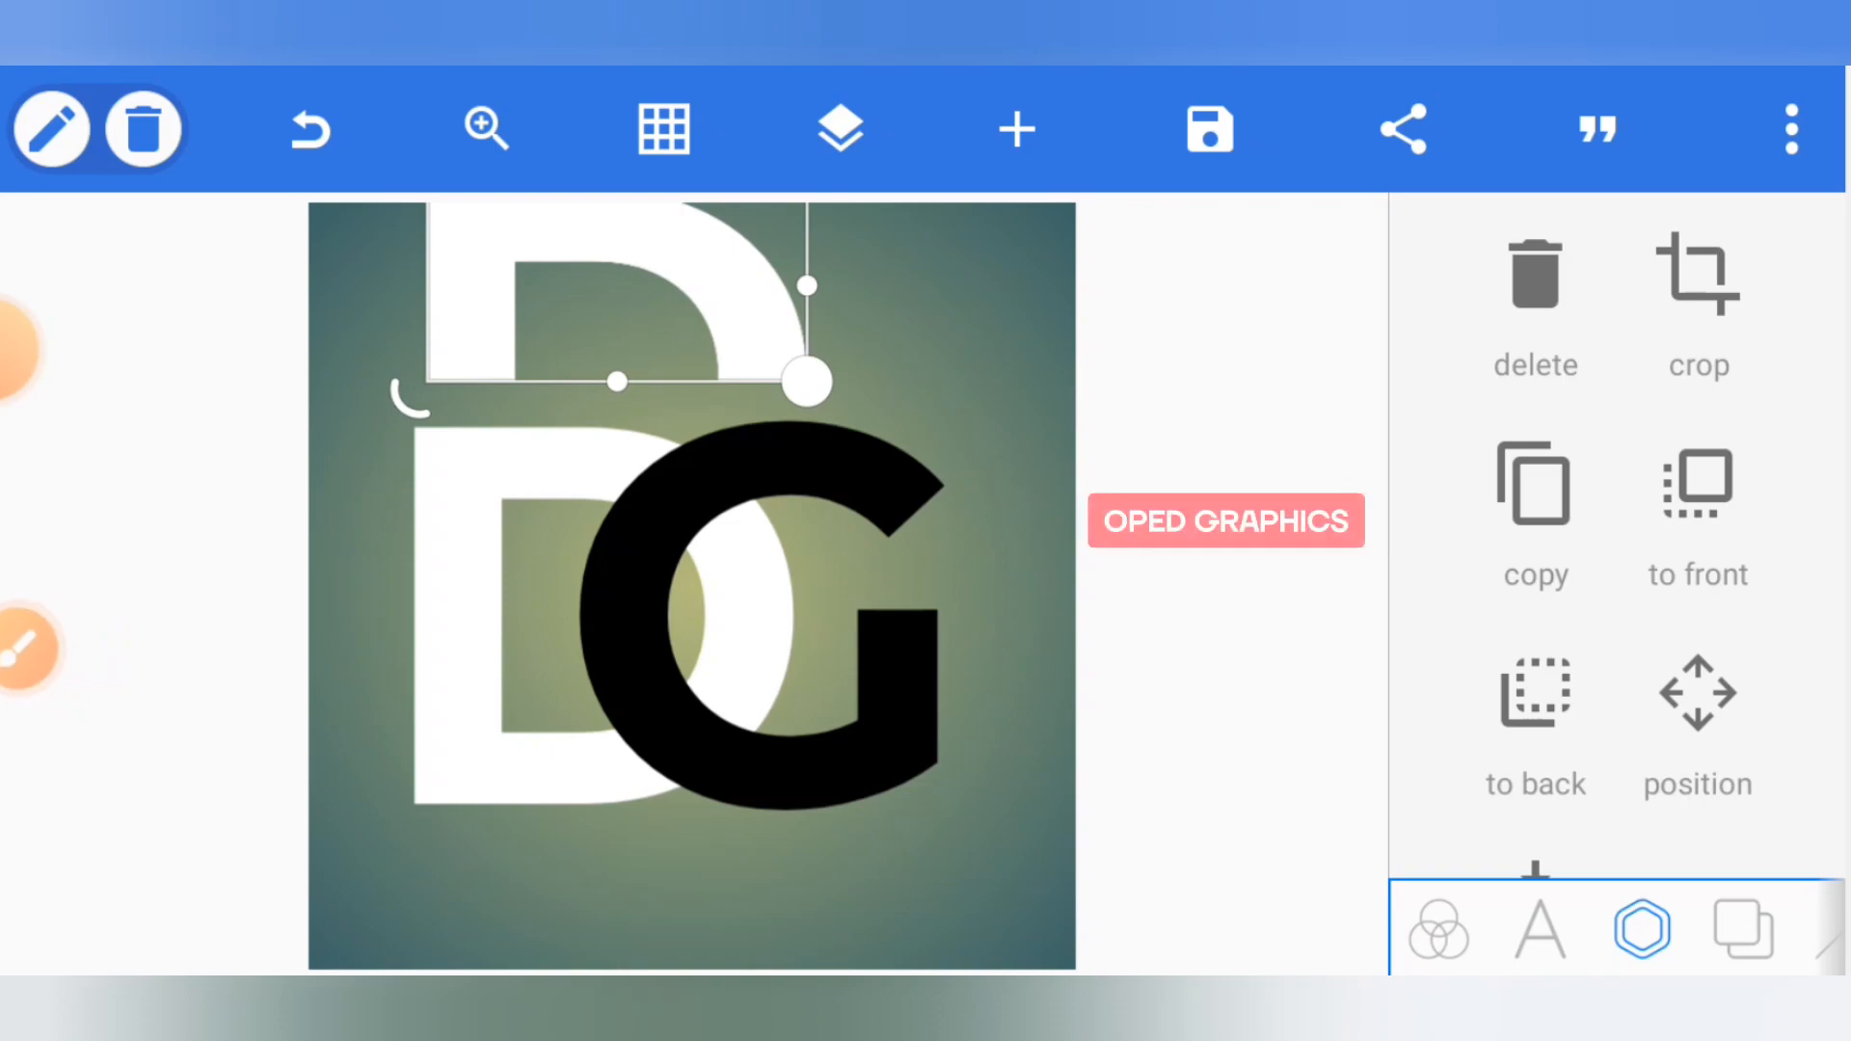
Line up the cropped top half with the D and select the letter layers to merge.
{"action": "left_click", "coordinate": [310, 128]}
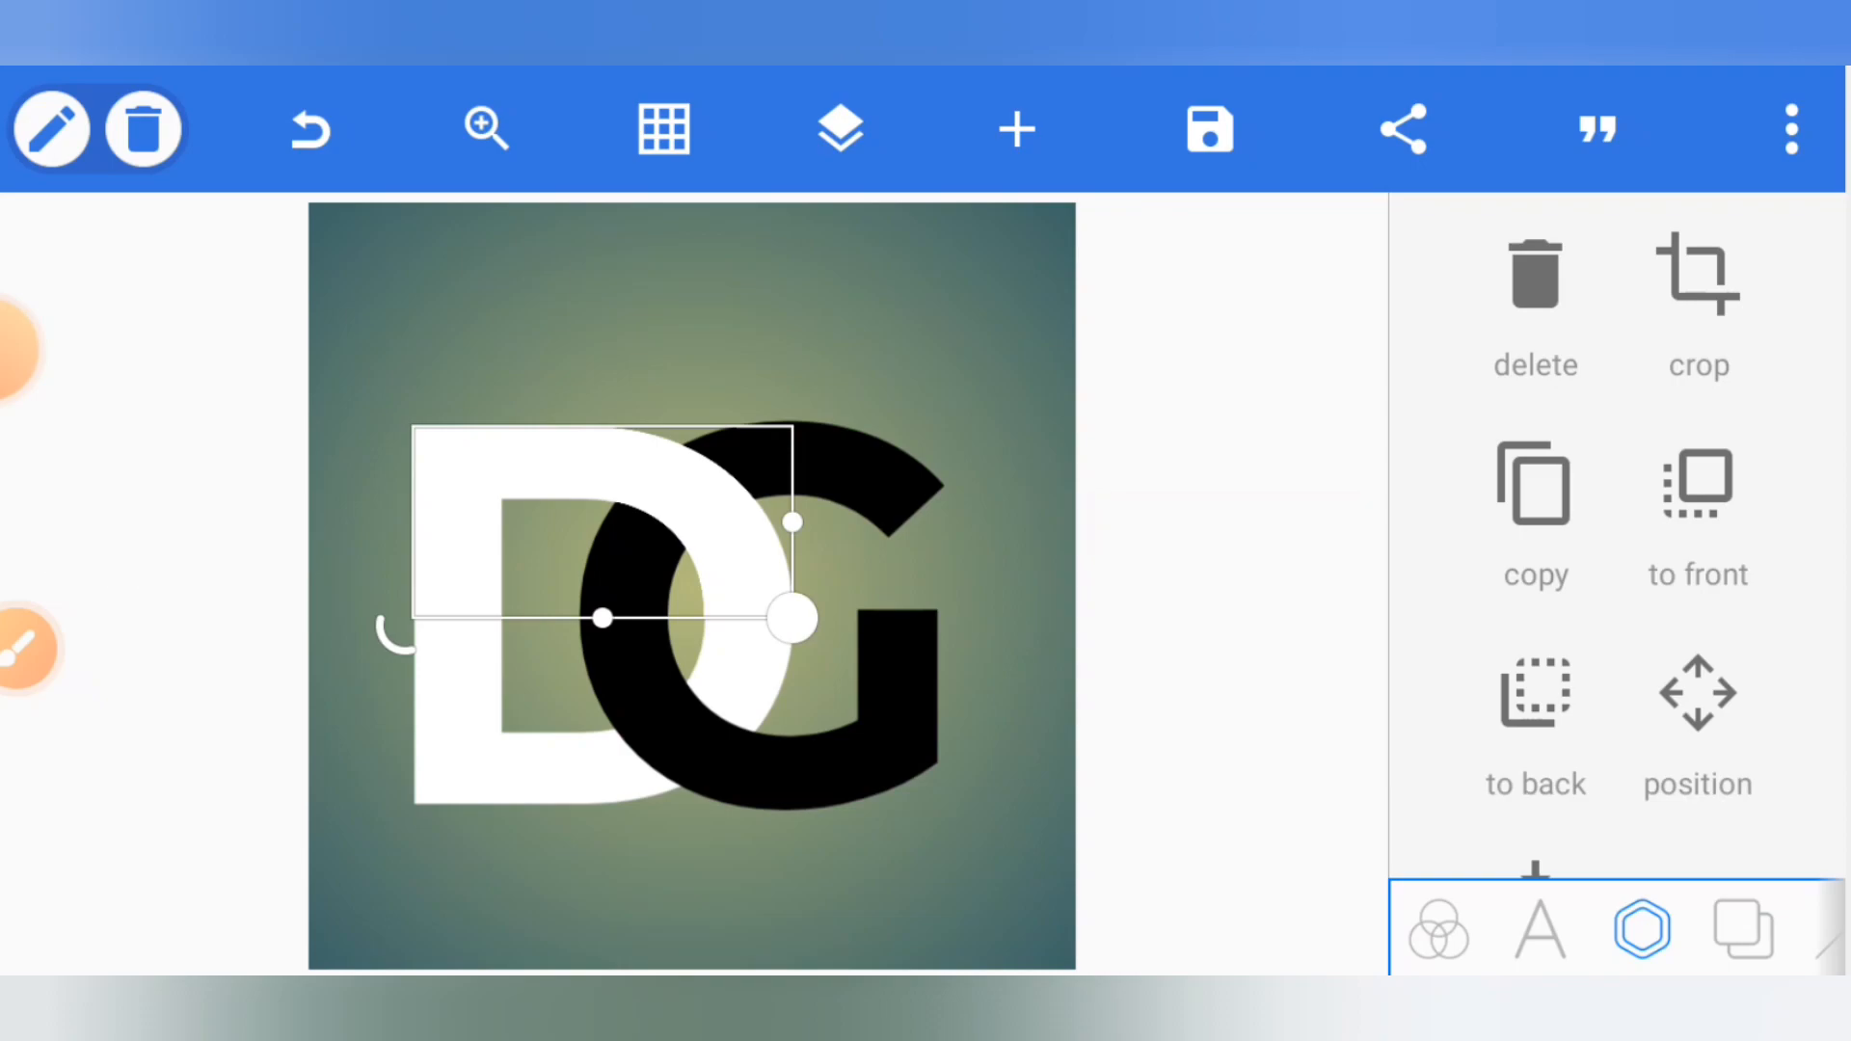
{"action": "left_click", "coordinate": [839, 128]}
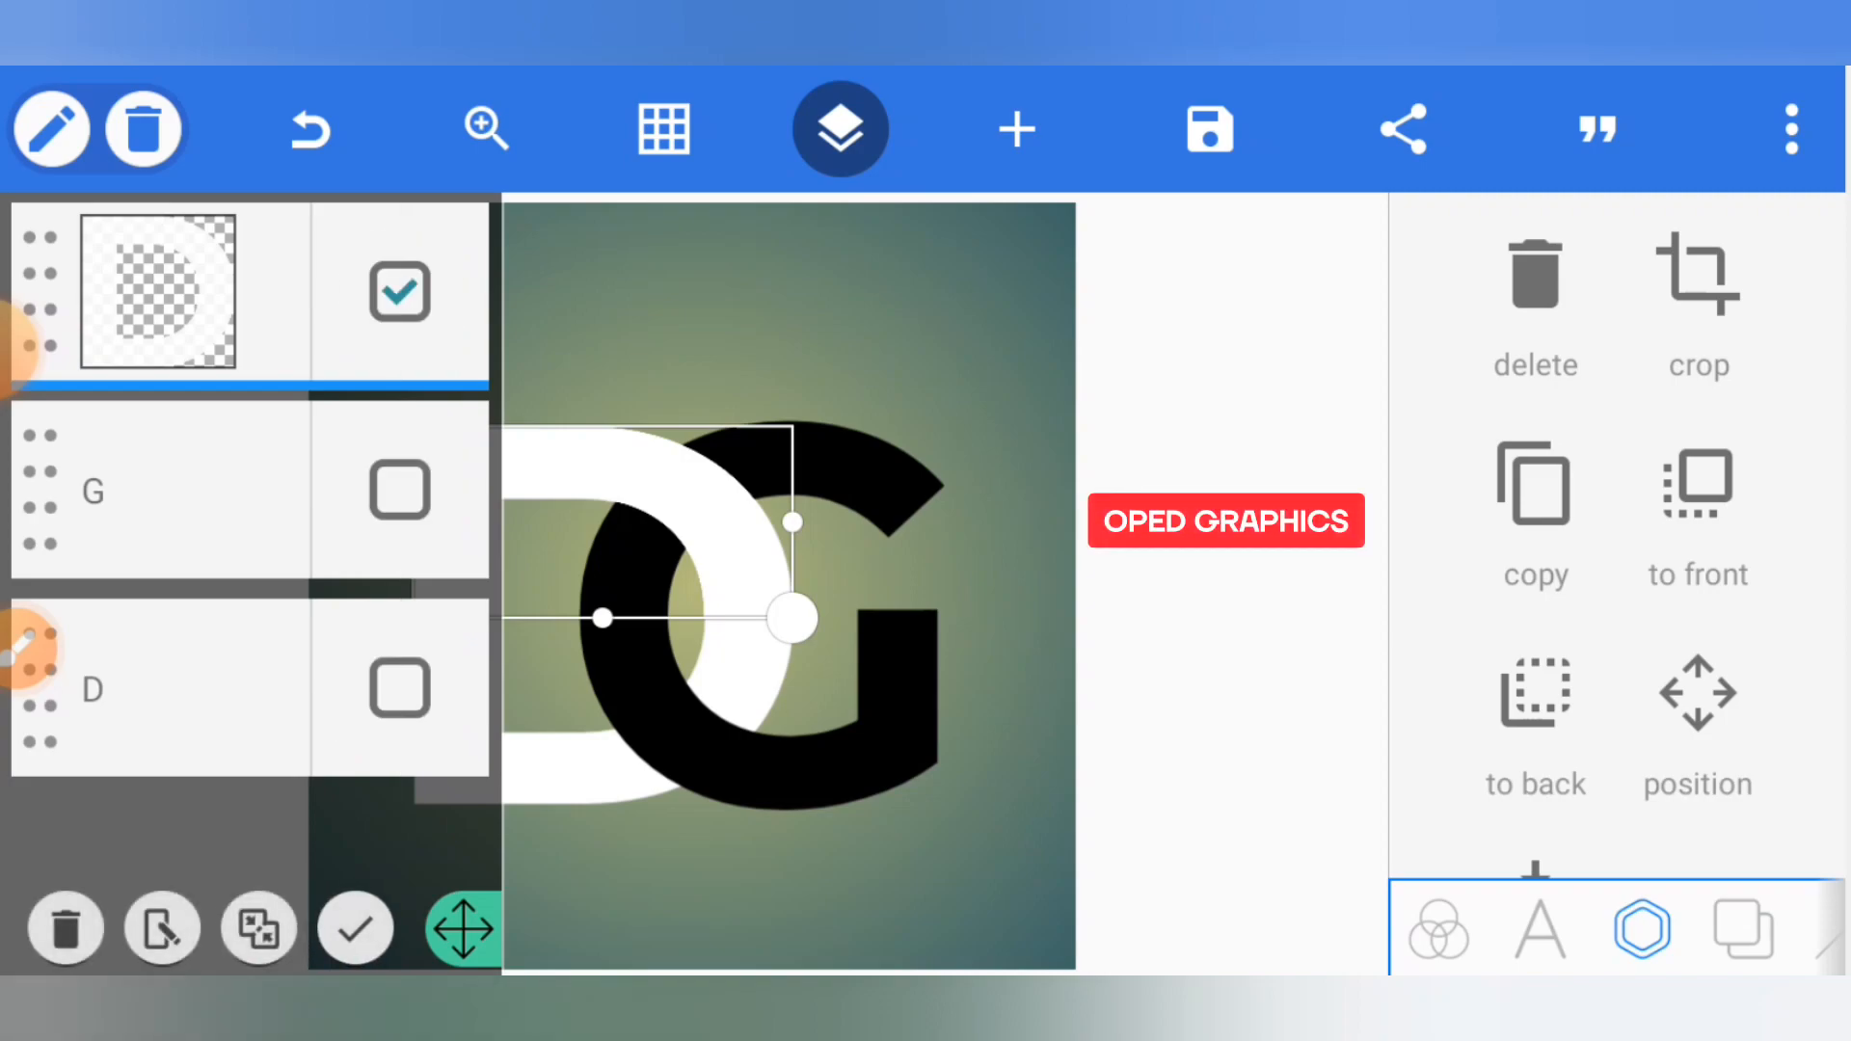
{"action": "left_click", "coordinate": [399, 490]}
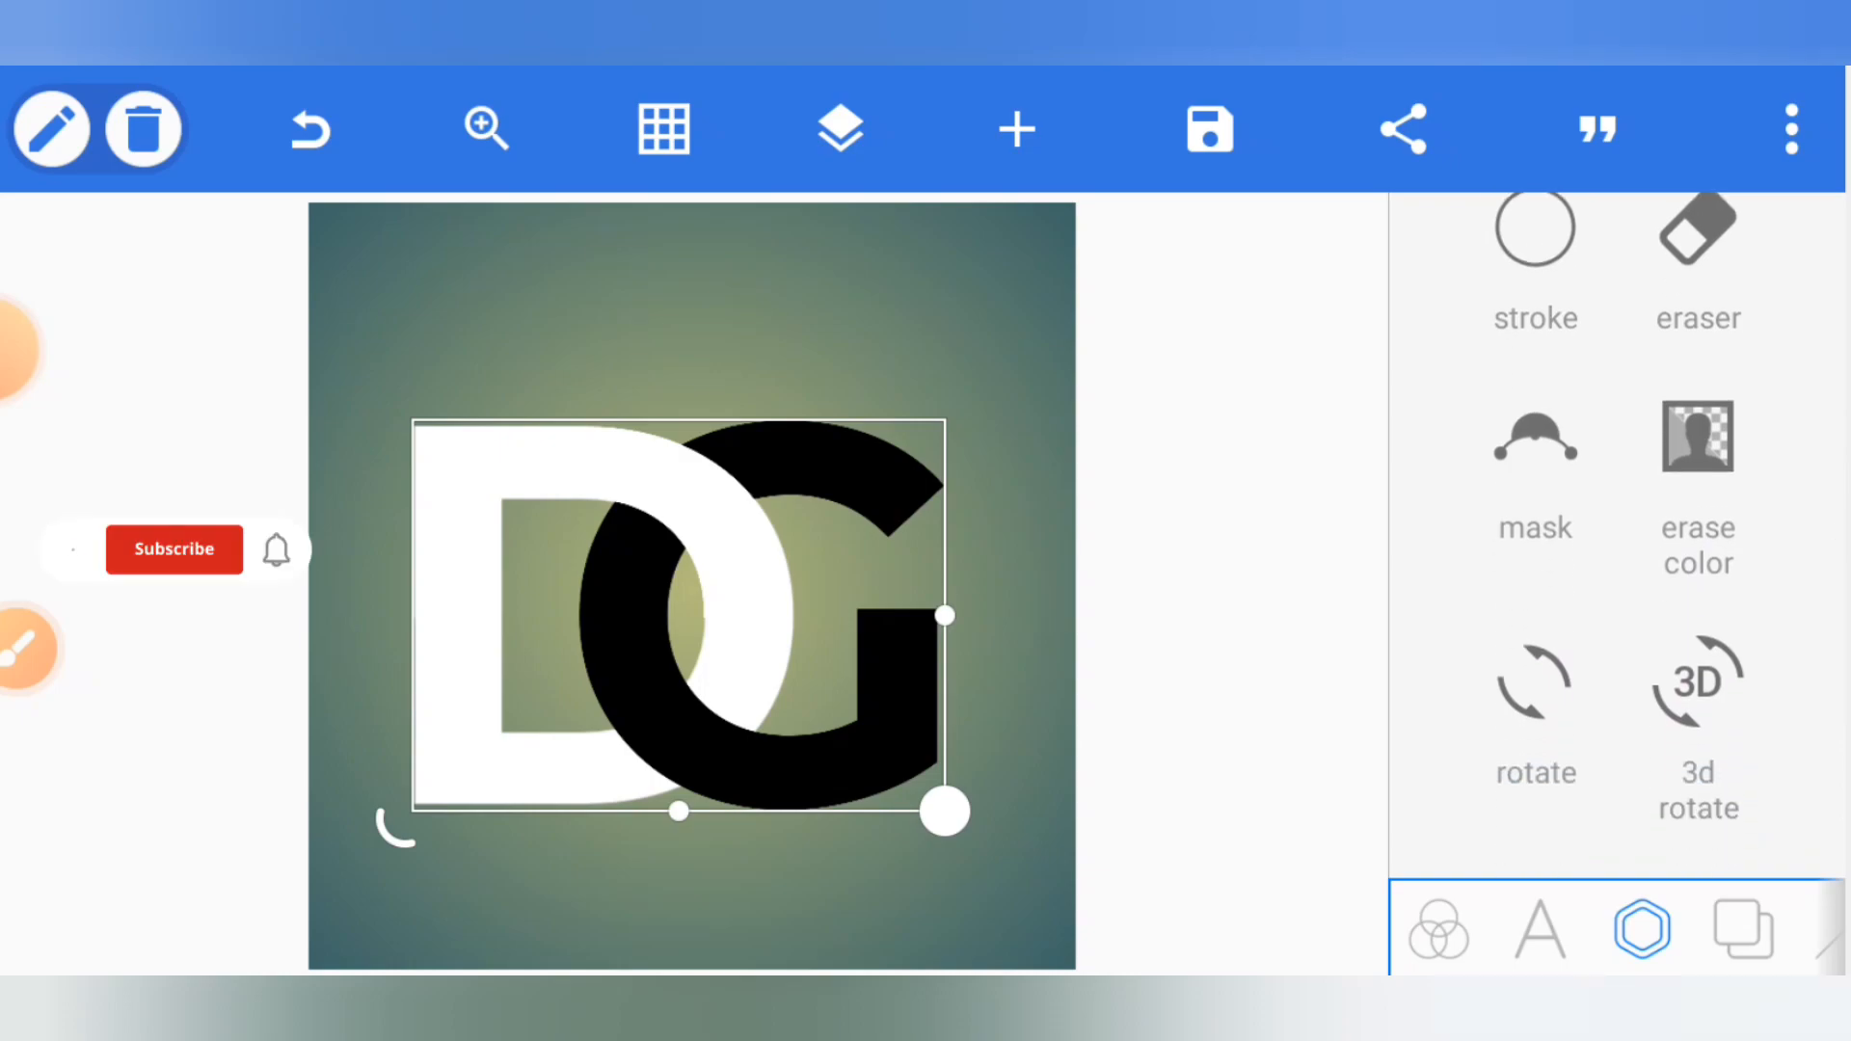
{"action": "left_click", "coordinate": [173, 549]}
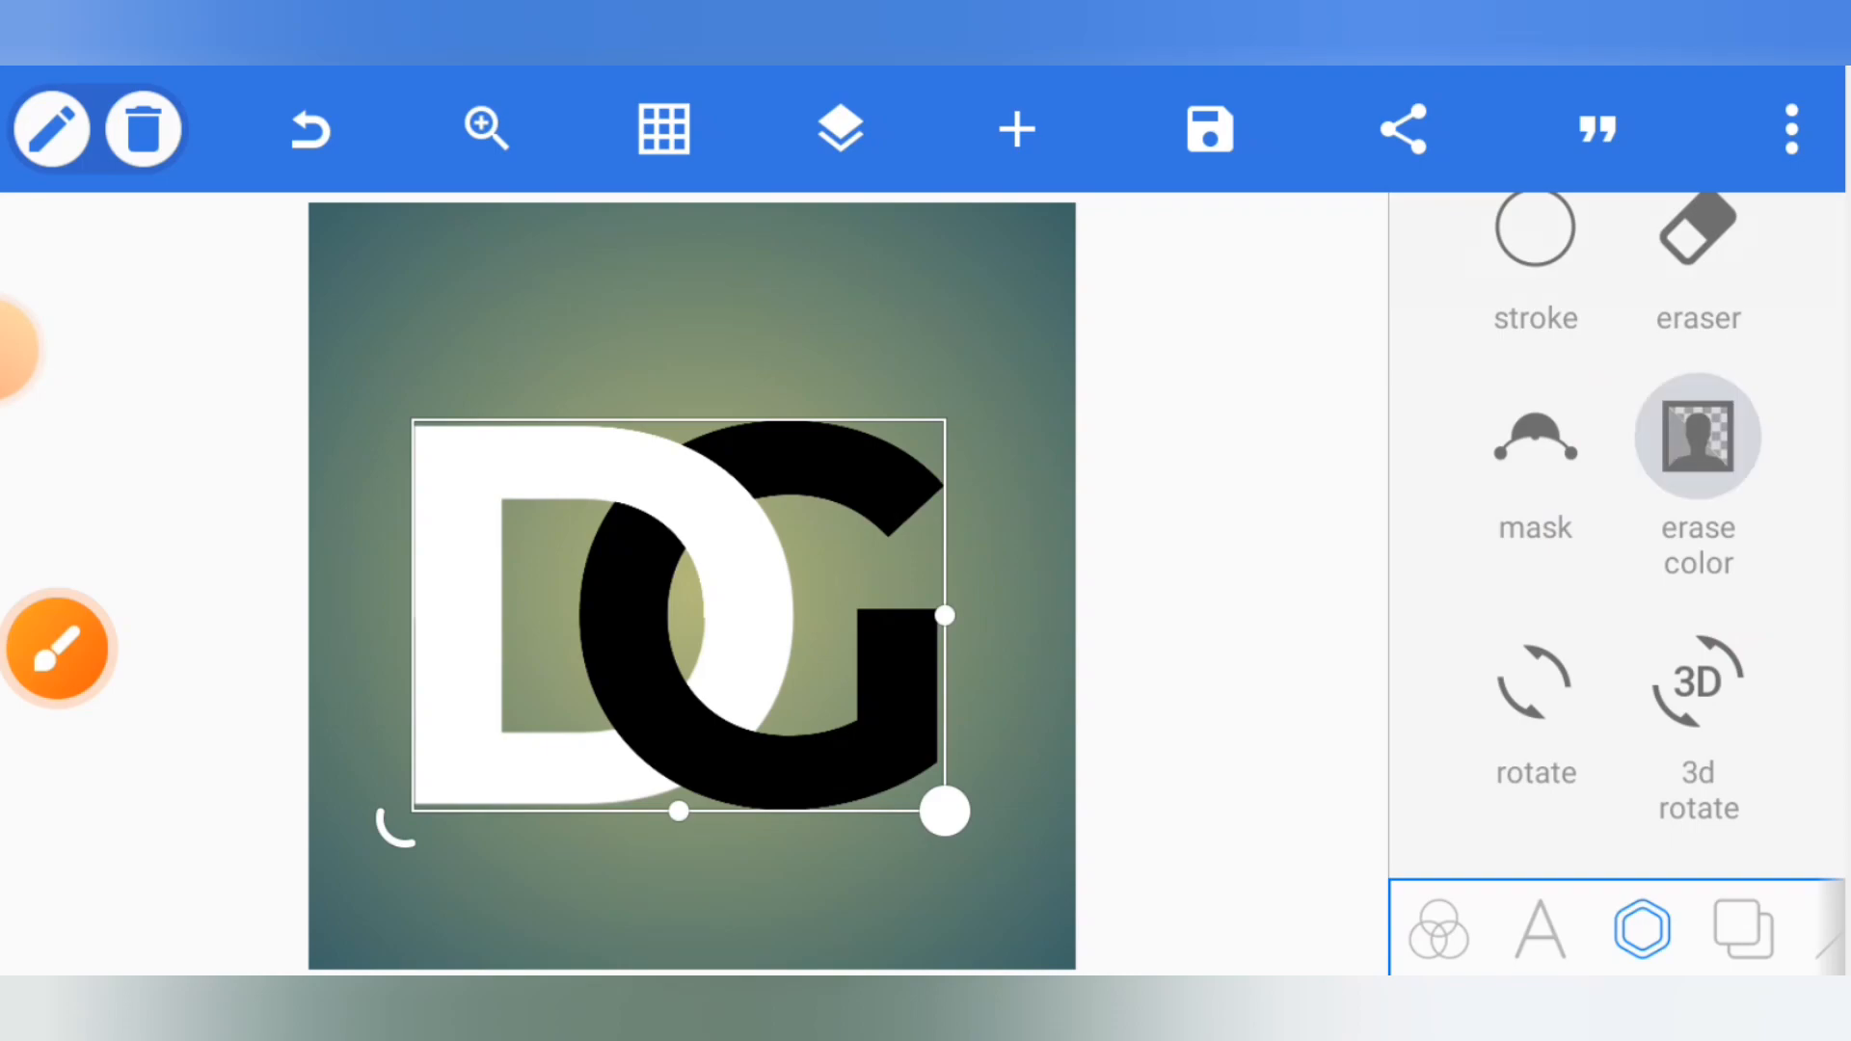
{"action": "left_click", "coordinate": [1697, 437]}
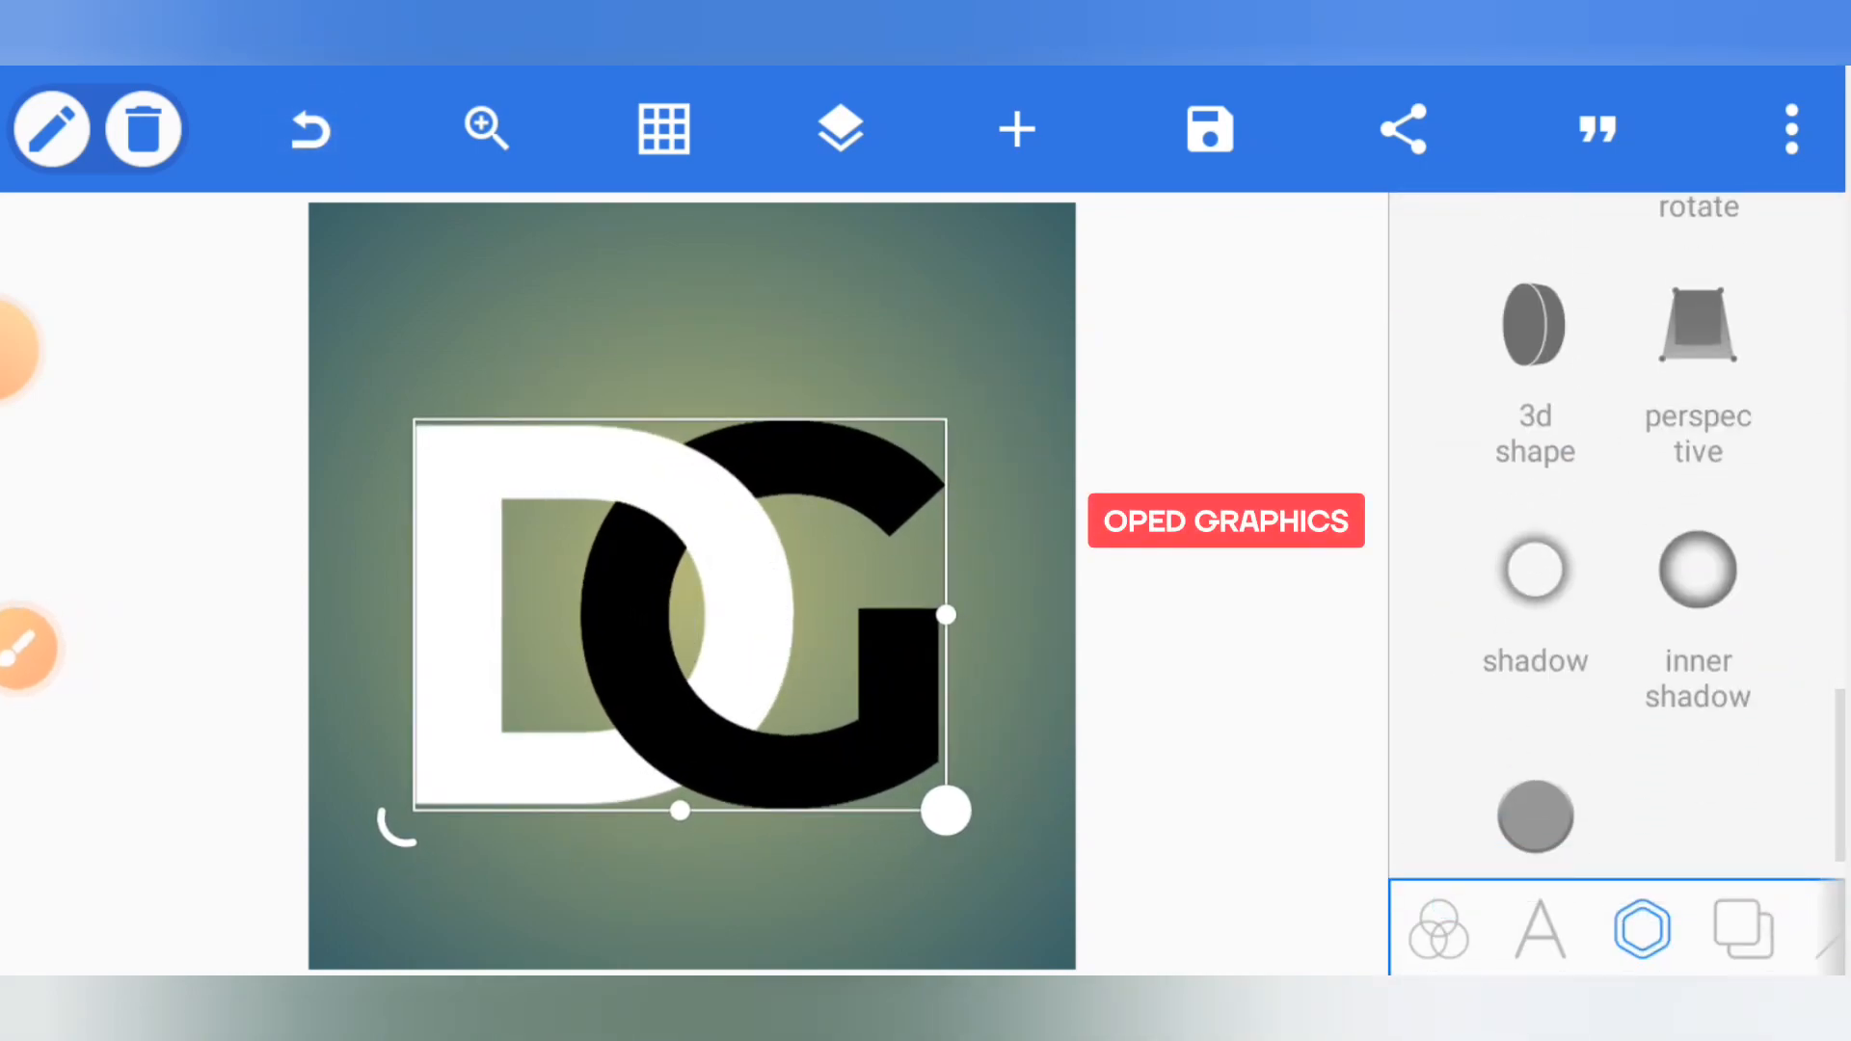
Shift the DG monogram in 1px steps, close the shape settings, and show the layer list.
{"action": "scroll", "scroll_direction": "down", "scroll_amount": 3}
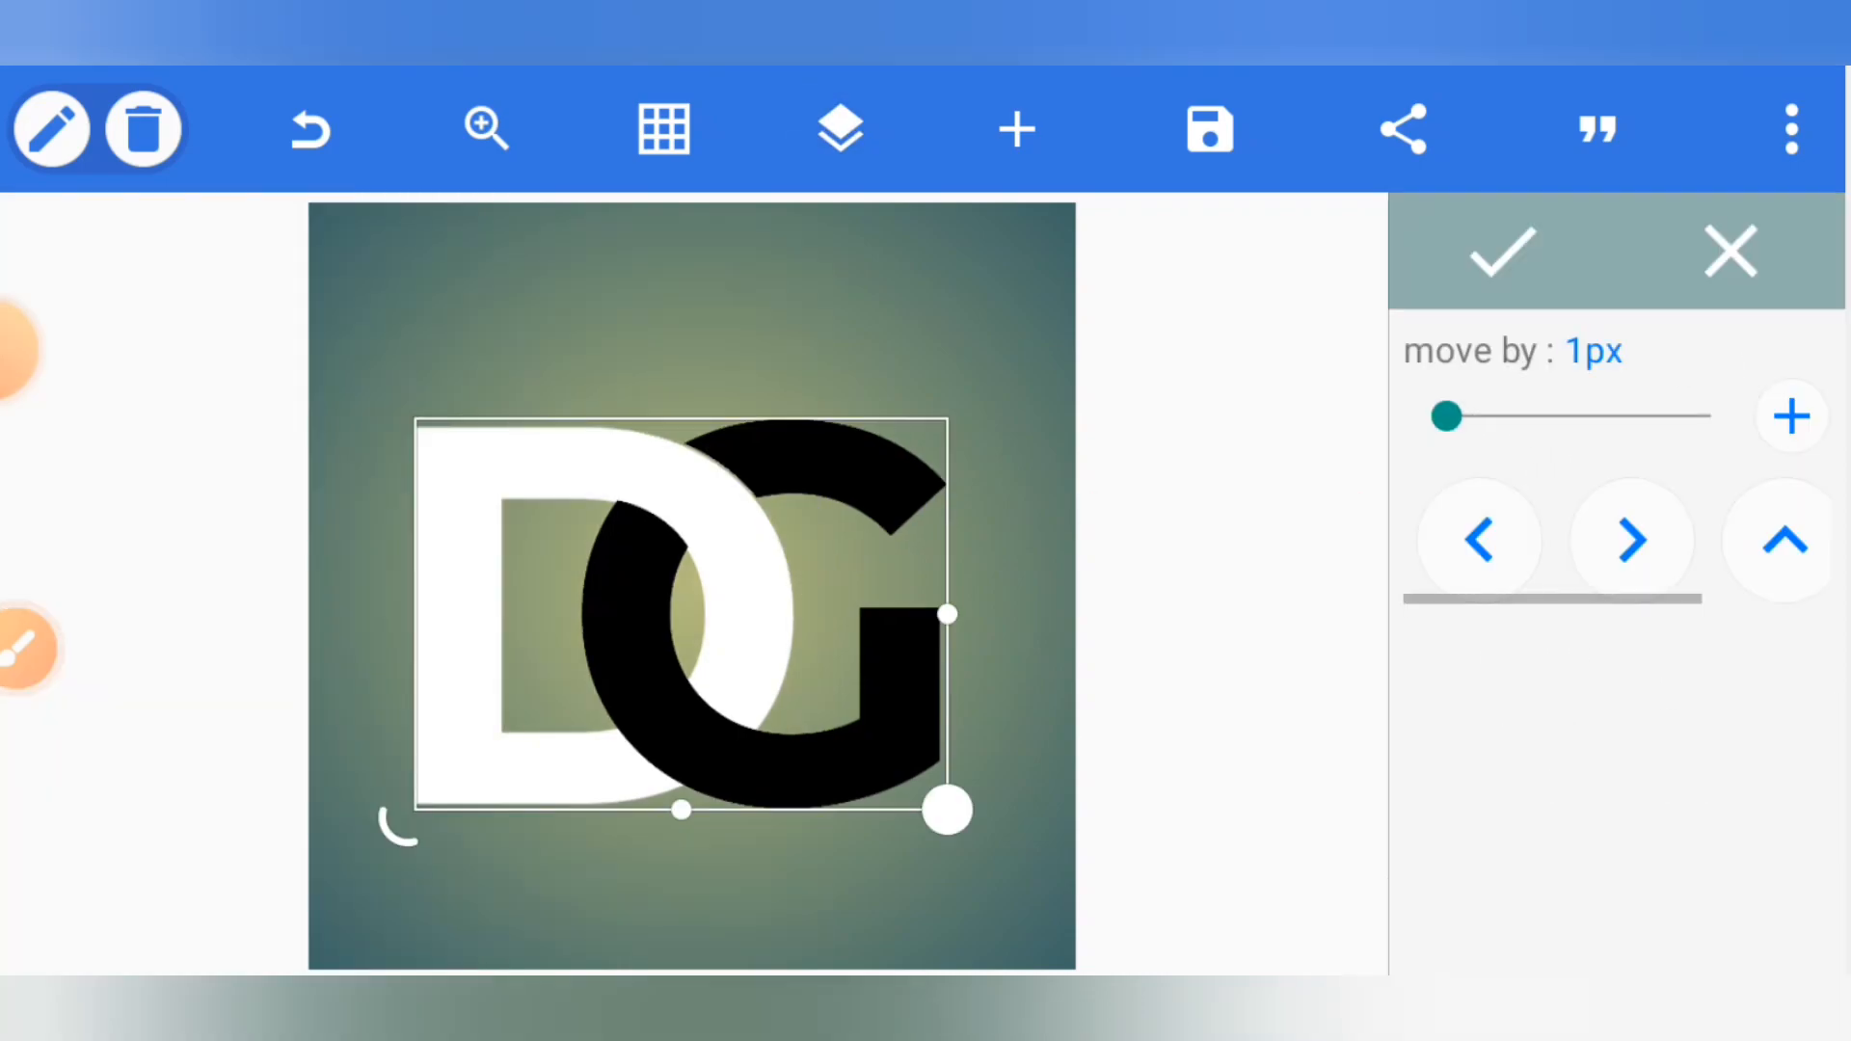
{"action": "left_click", "coordinate": [1477, 540]}
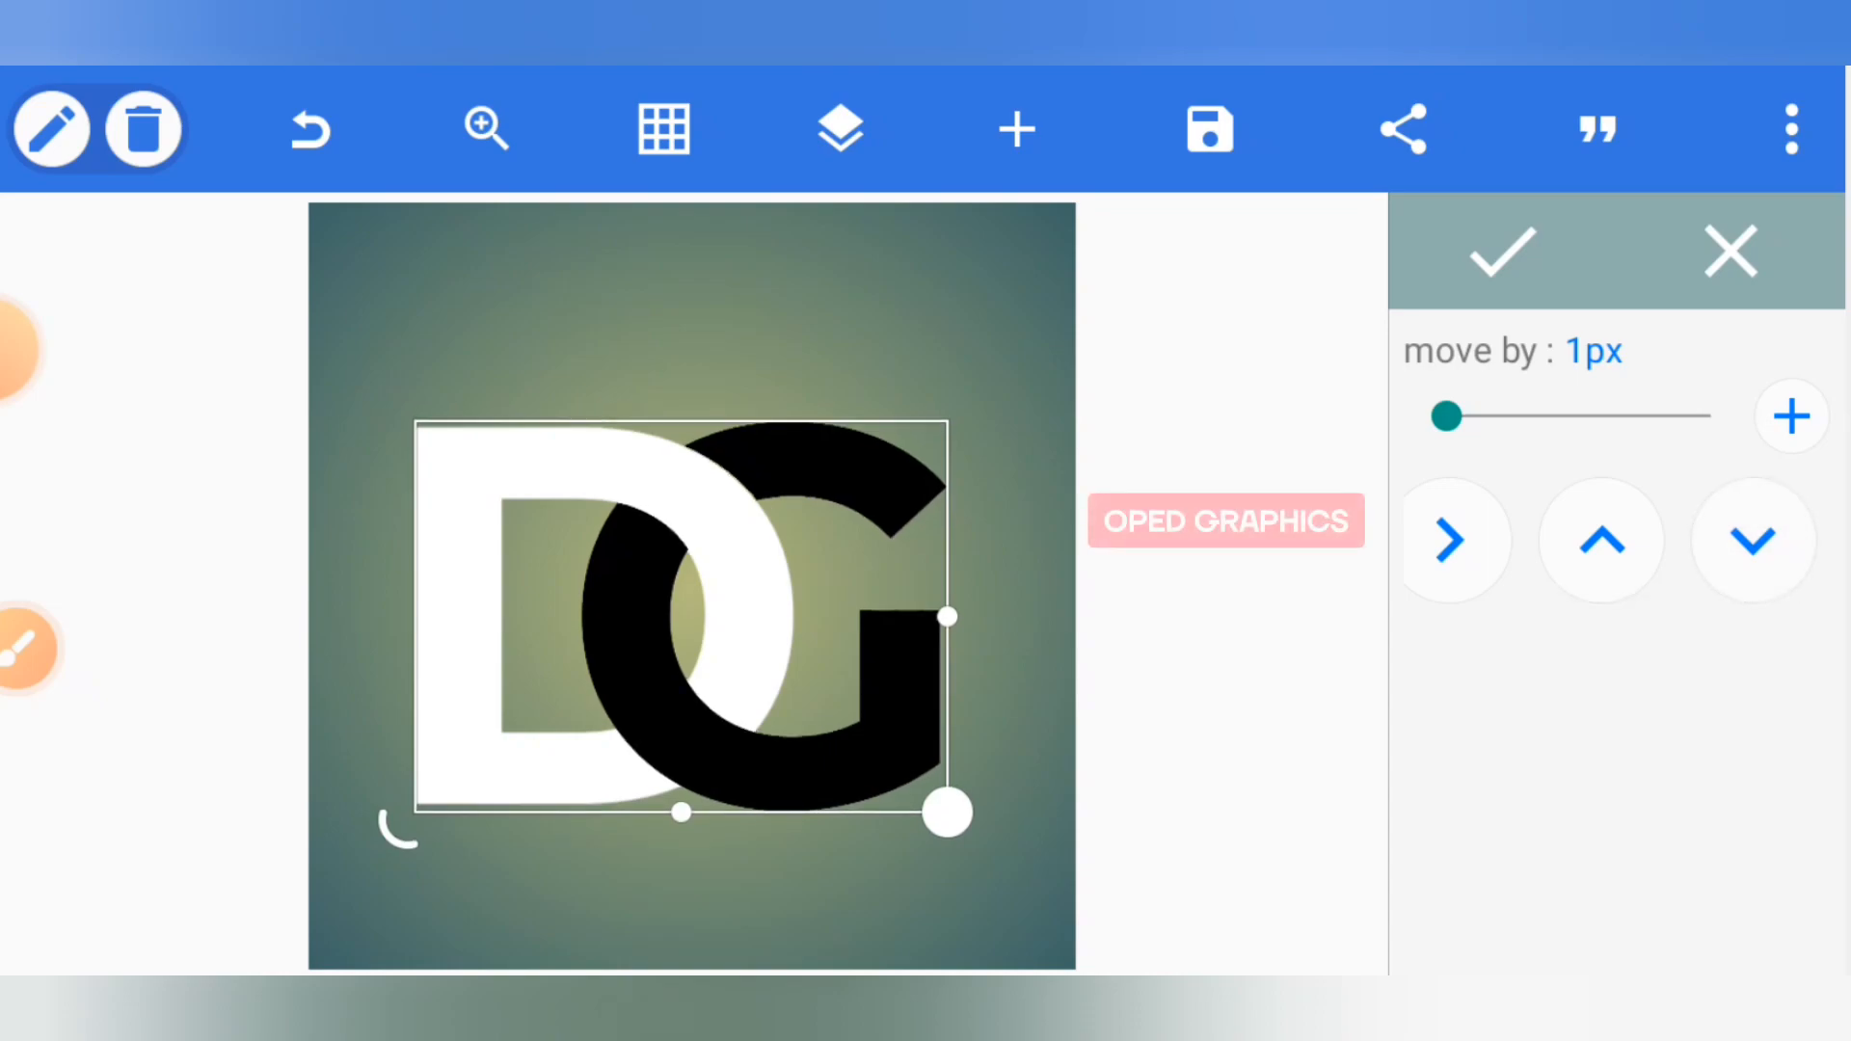
{"action": "left_click", "coordinate": [839, 128]}
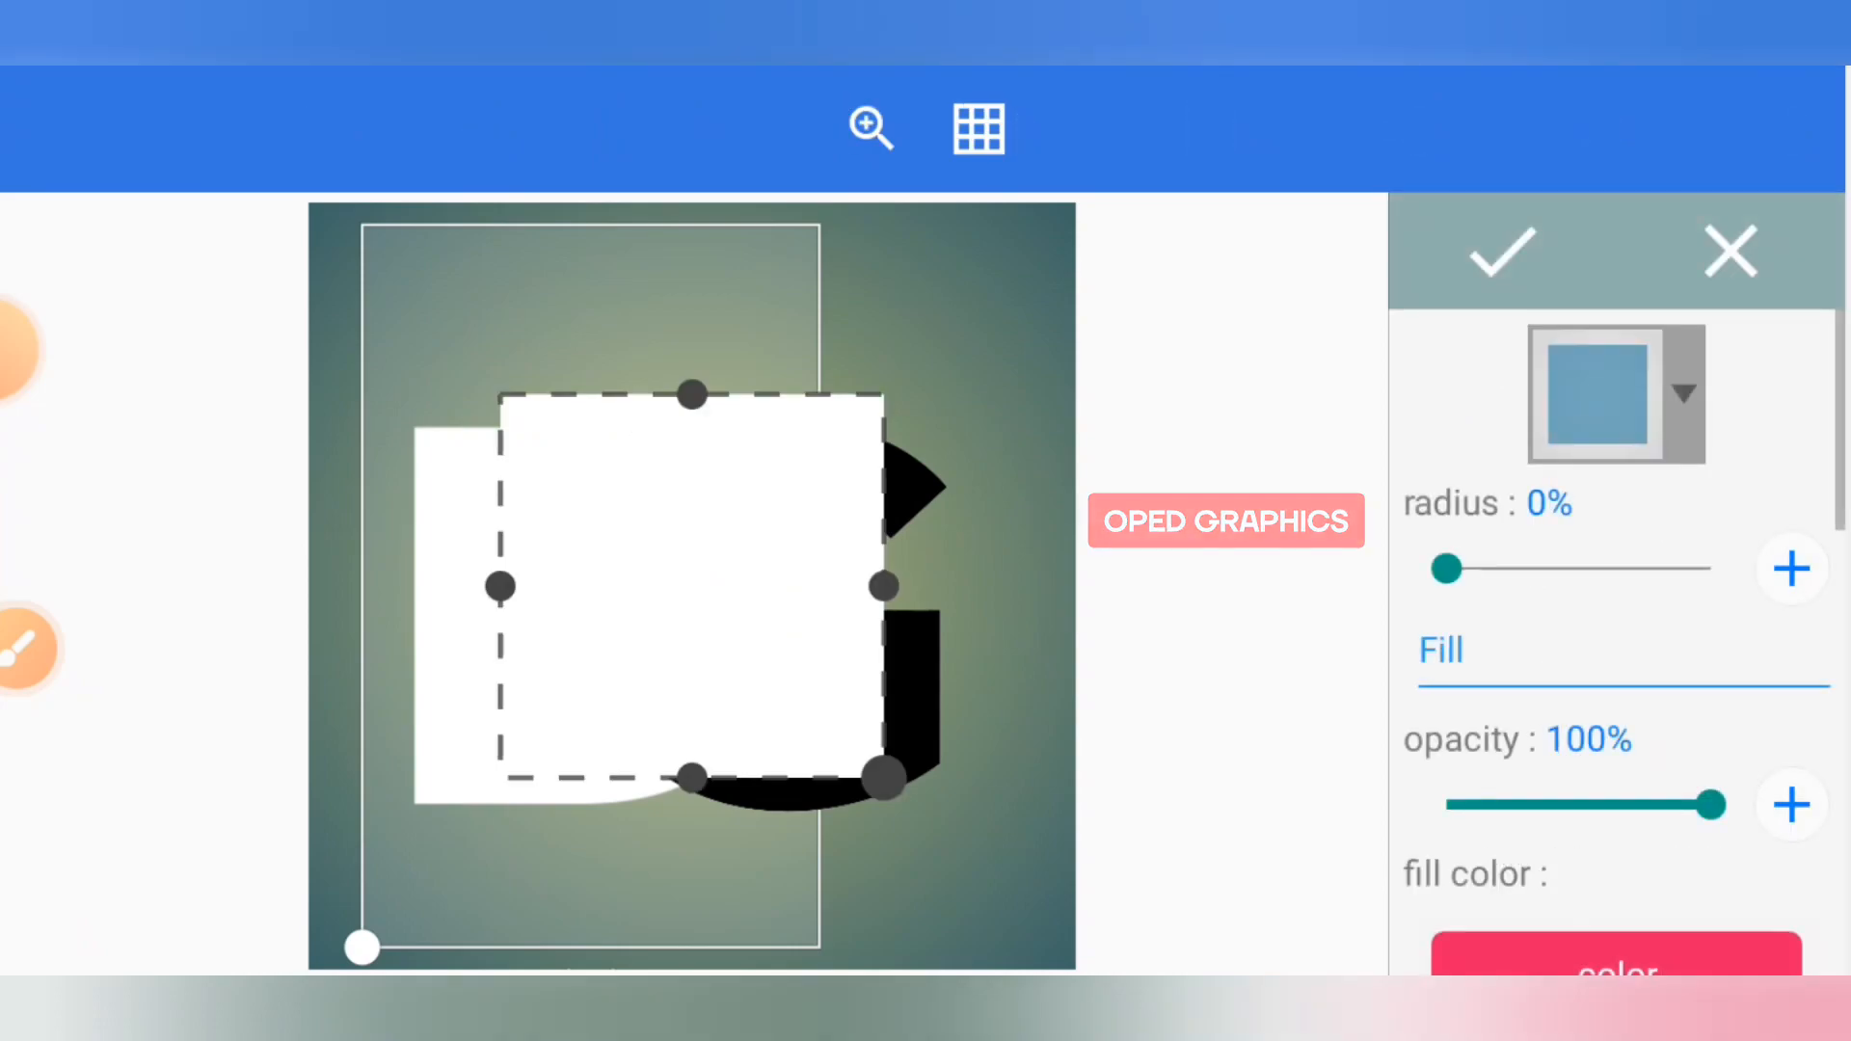
{"action": "left_click", "coordinate": [1500, 252]}
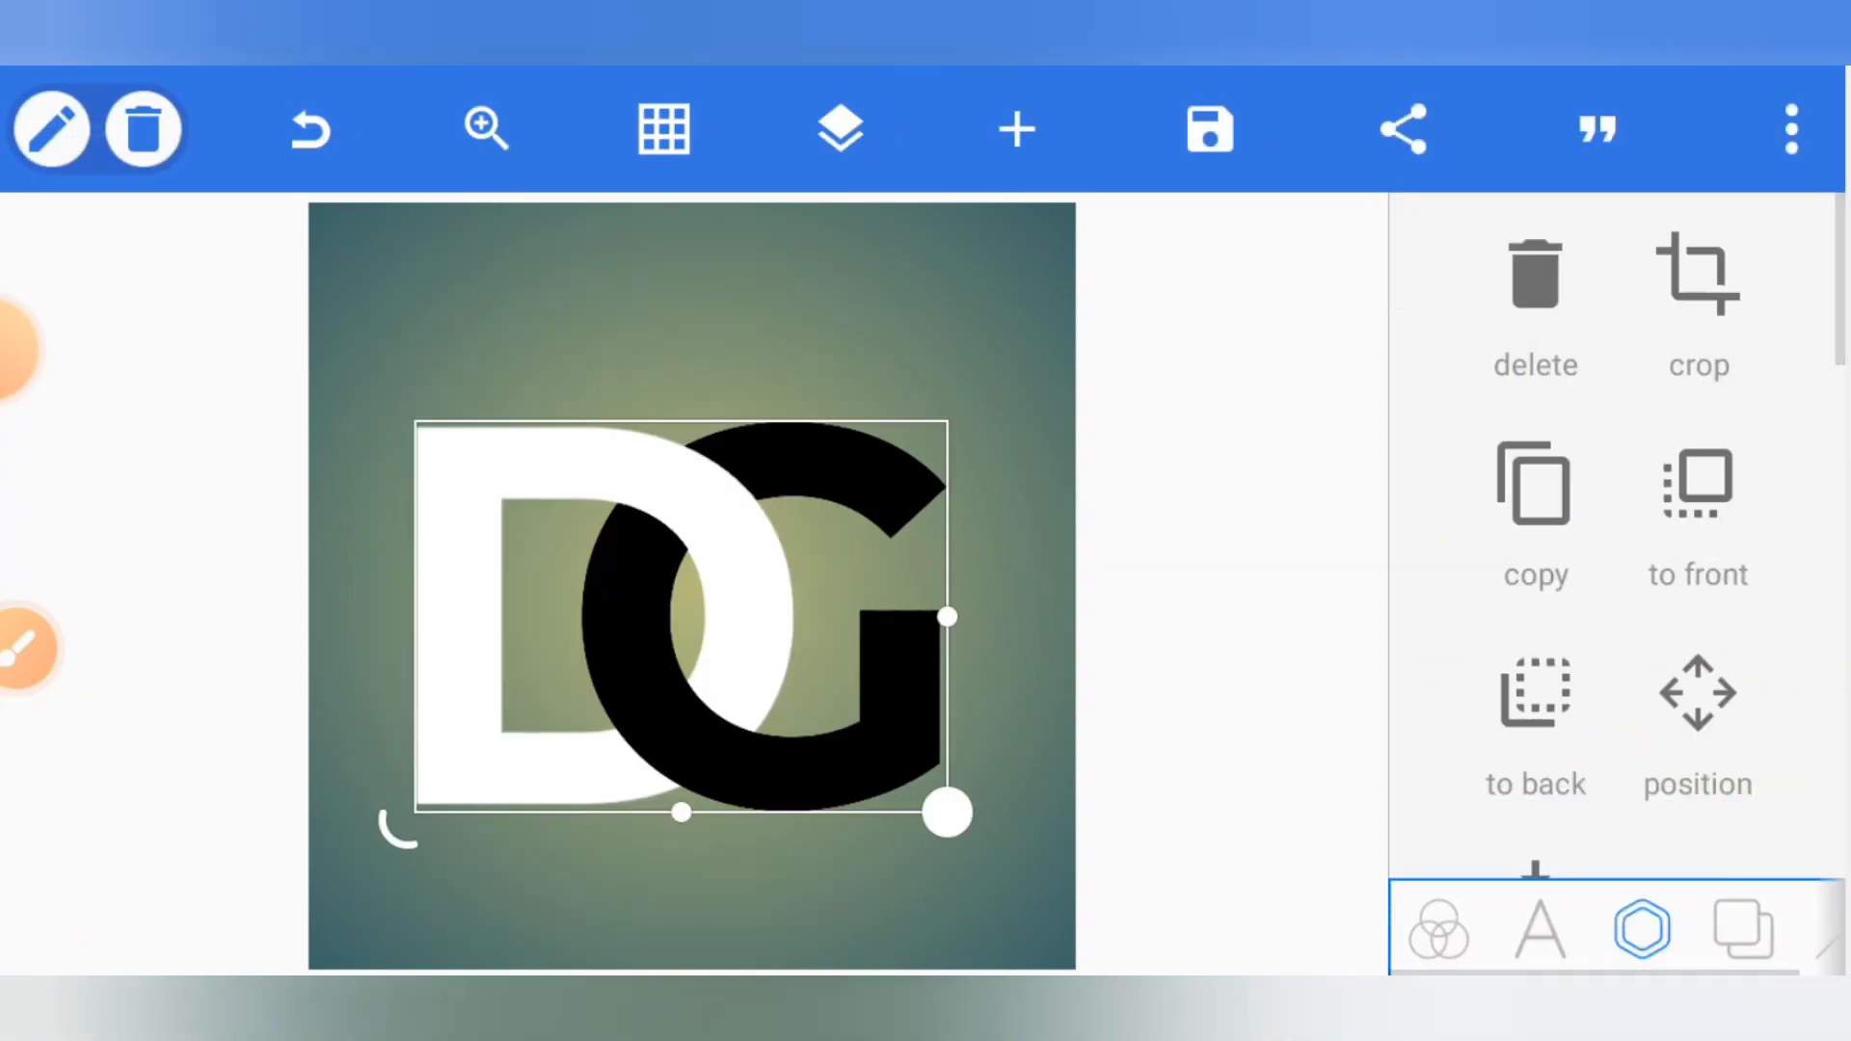
{"action": "left_click", "coordinate": [840, 128]}
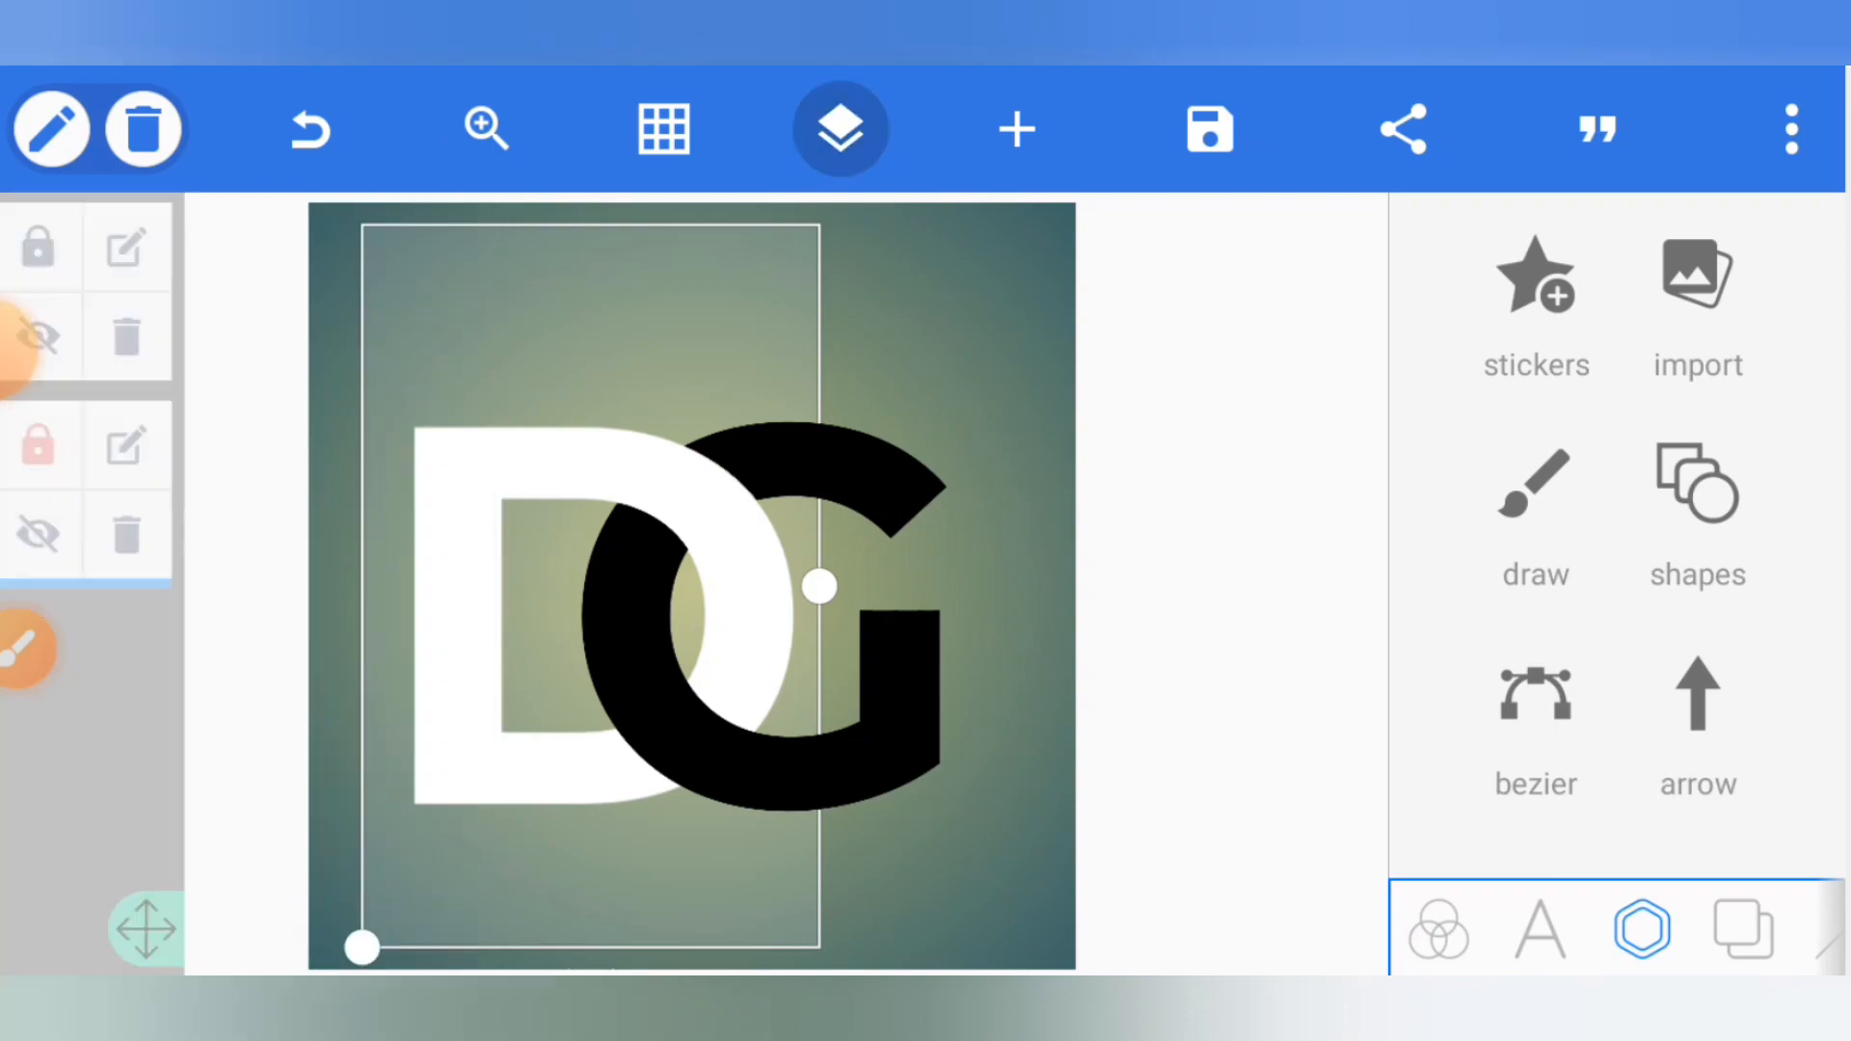